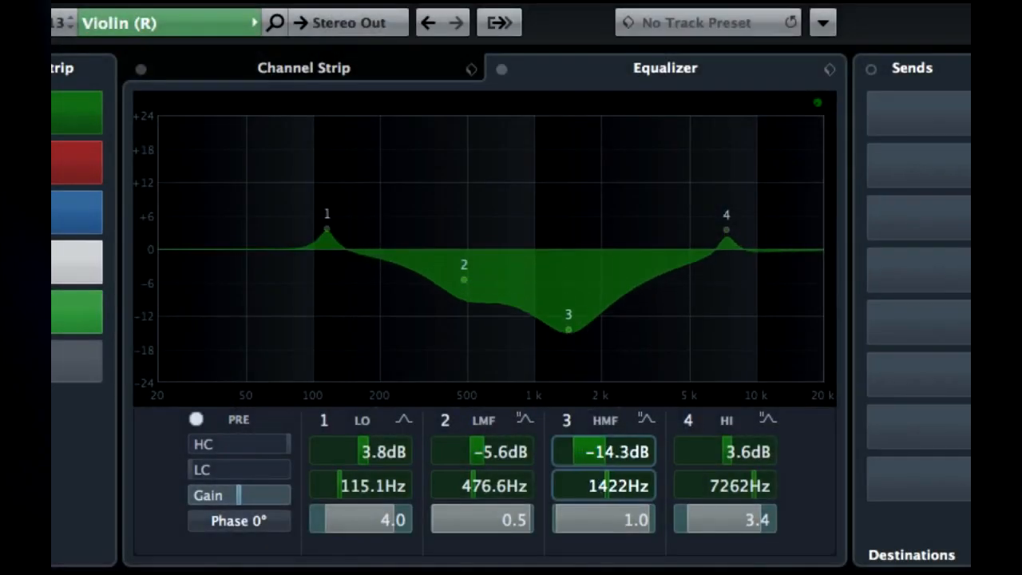
# Step: Leave the Violin equalizer view and return to the Project window with Drums and Bass tracks
pyautogui.click(303, 67)
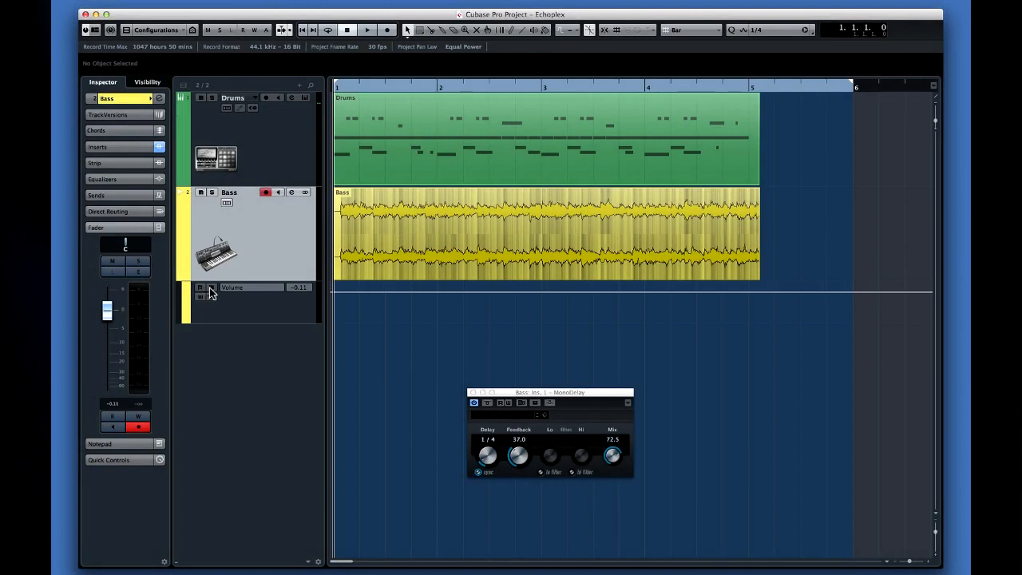
# Step: Arm Write on the Bass Volume lane and record fader moves down, up and back during playback
pyautogui.click(201, 287)
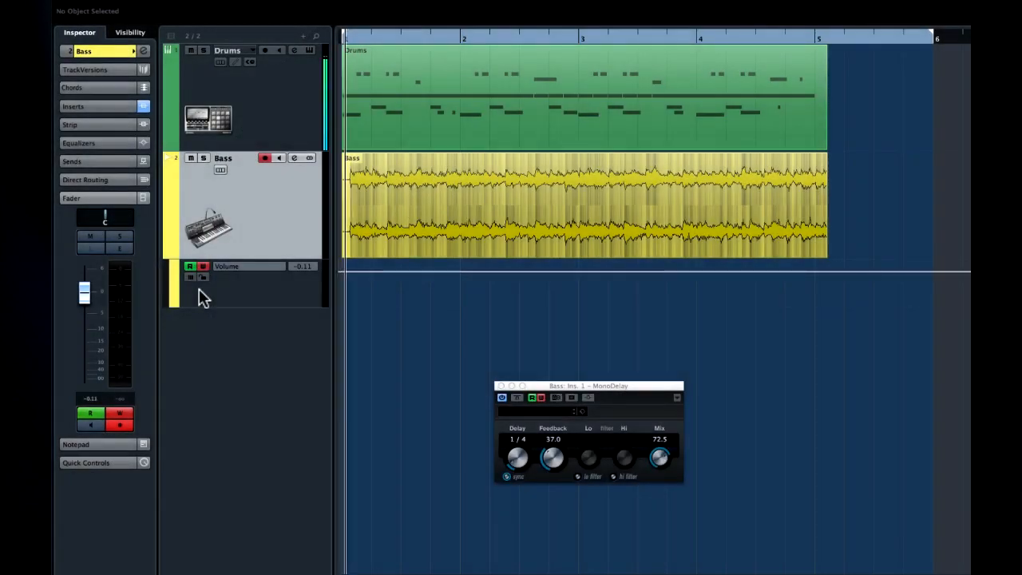
pyautogui.moveTo(85, 287); pyautogui.dragTo(84, 320)
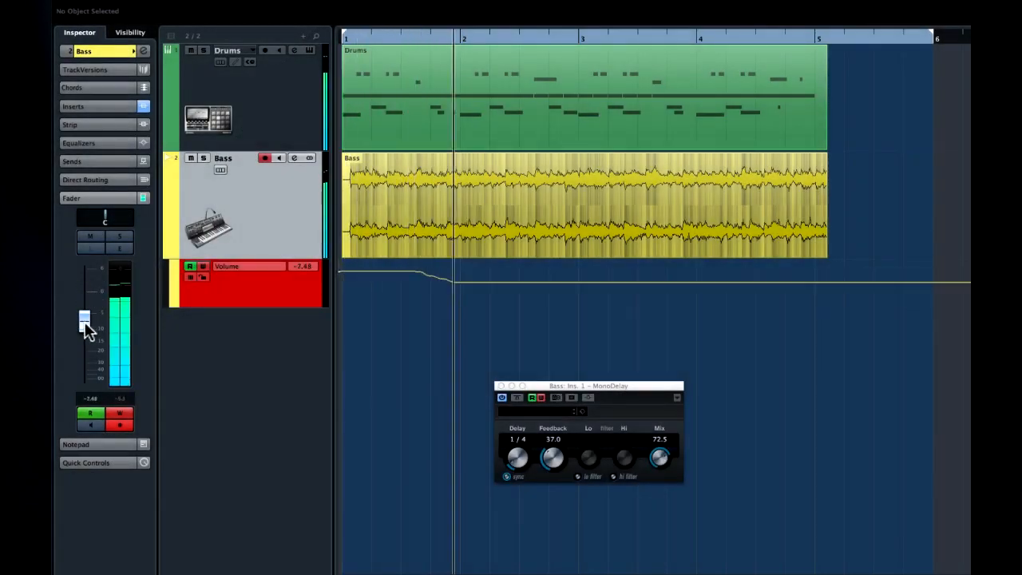
pyautogui.moveTo(86, 322); pyautogui.dragTo(87, 306)
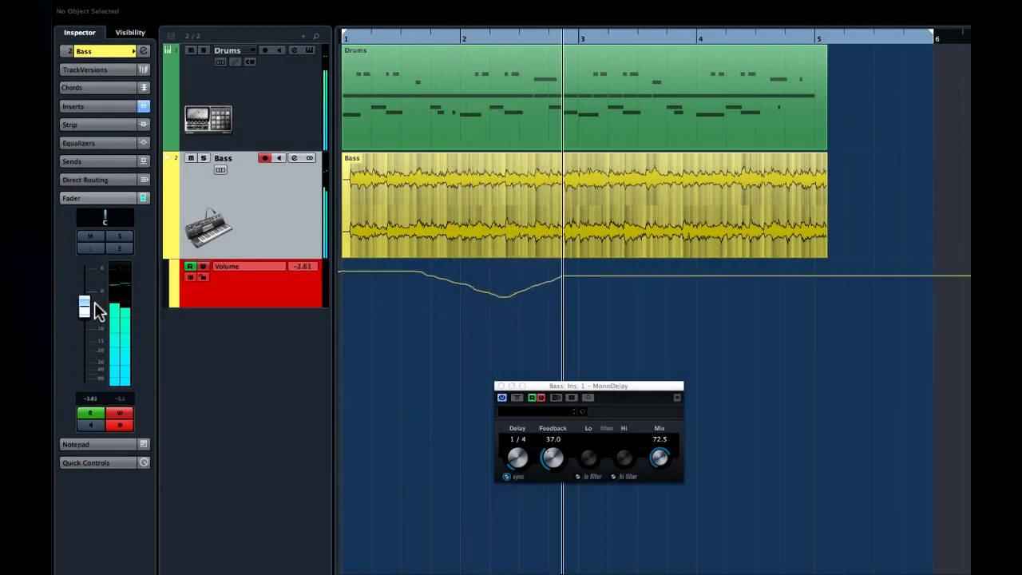
pyautogui.moveTo(86, 309); pyautogui.dragTo(86, 364)
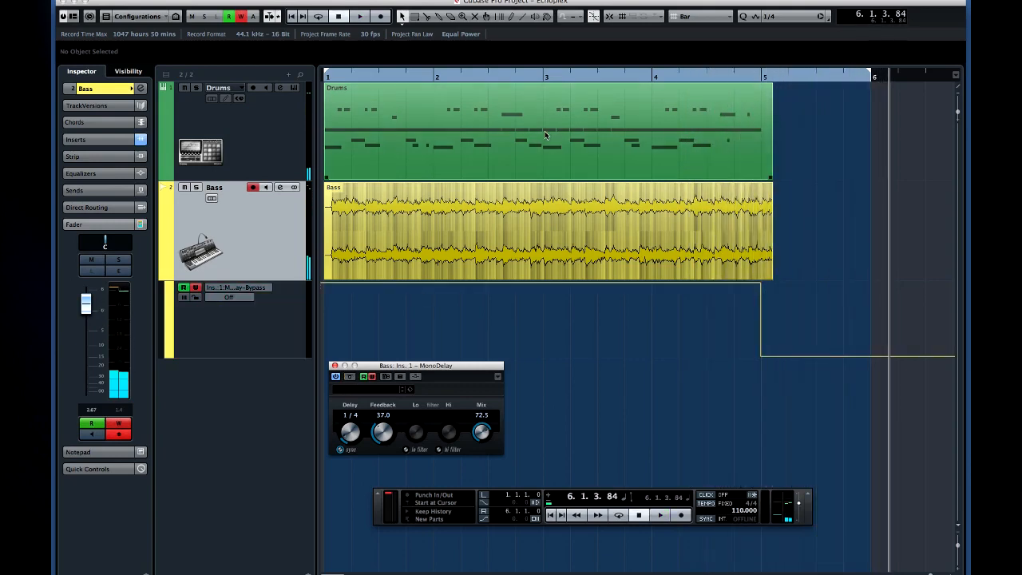
pyautogui.click(360, 16)
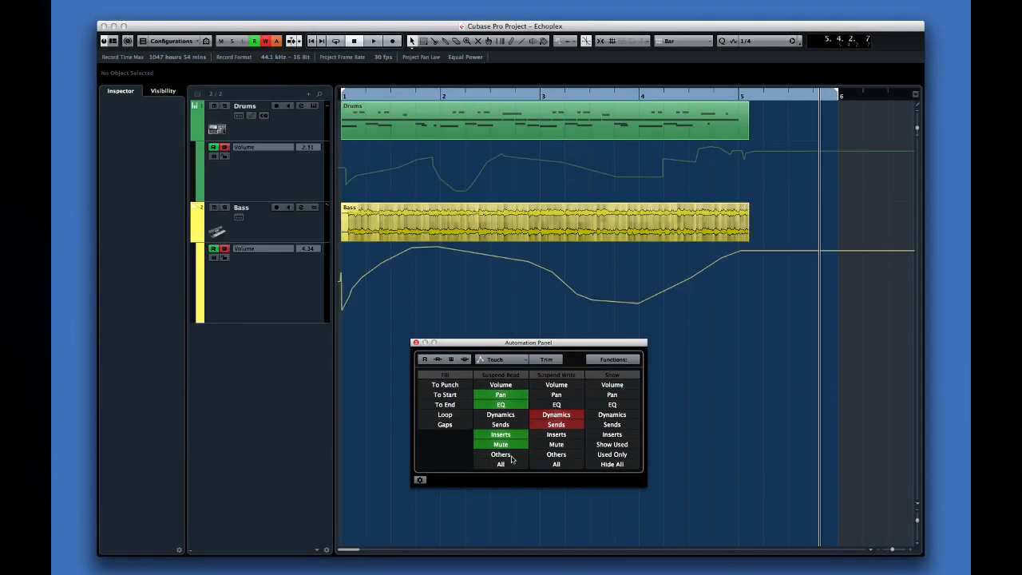
pyautogui.moveTo(572, 361)
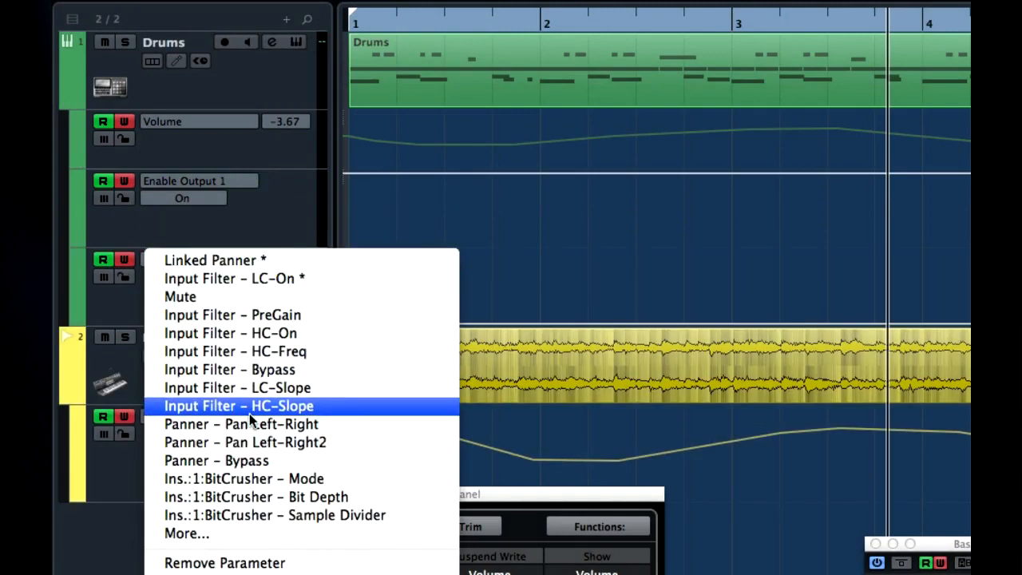
# Step: Choose Input Filter – HC-Slope as the parameter for the automation lane
pyautogui.click(238, 406)
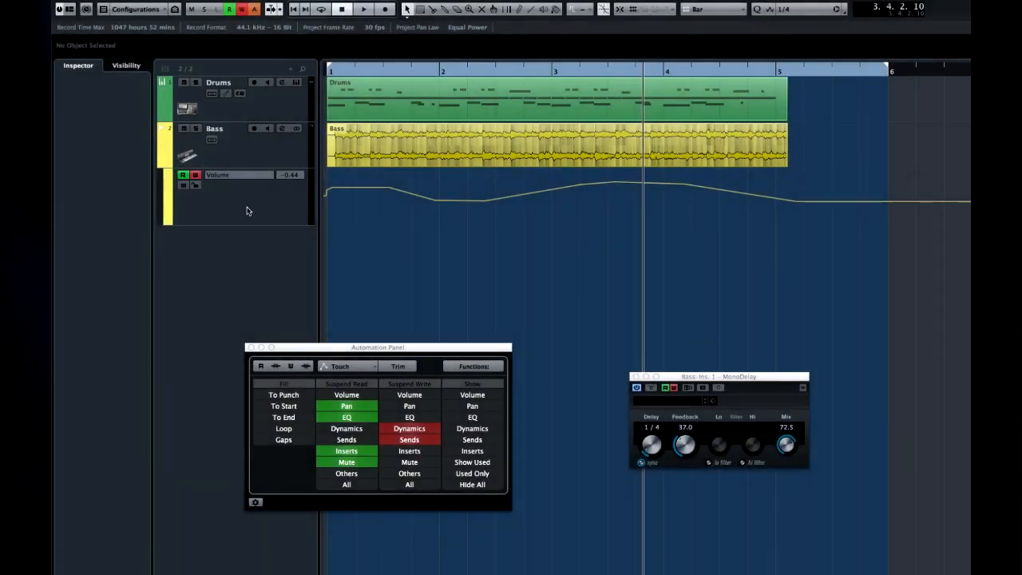
# Step: Draw new points on the Bass Volume curve, marquee a section and scale its level
pyautogui.click(214, 128)
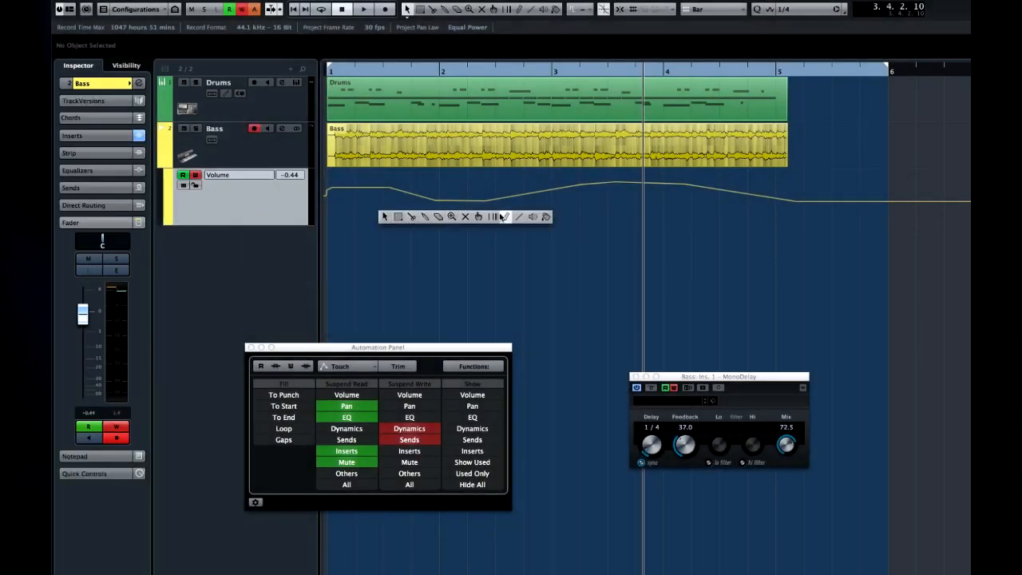
pyautogui.moveTo(399, 191); pyautogui.dragTo(575, 195)
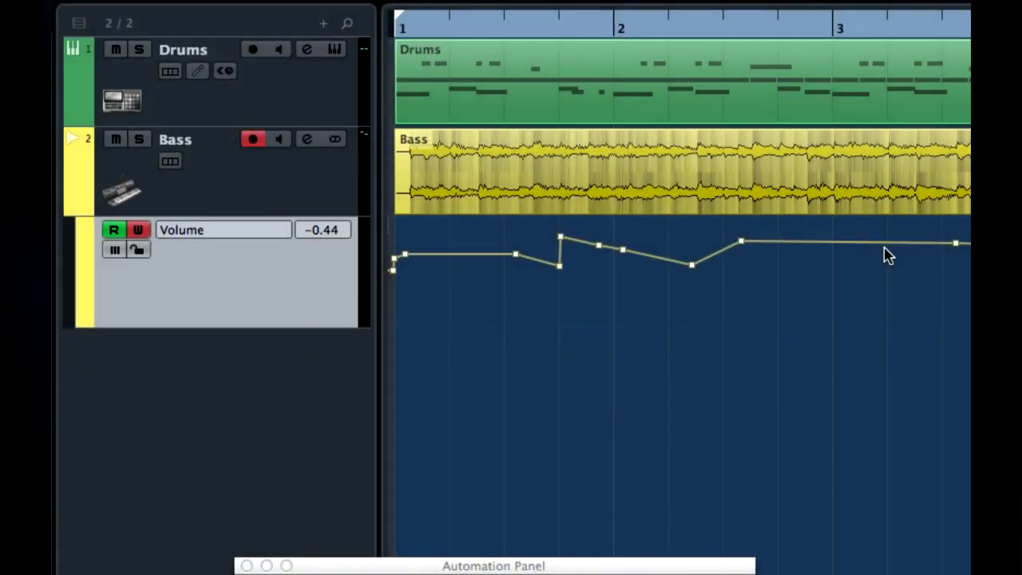
pyautogui.moveTo(890, 254); pyautogui.dragTo(789, 291)
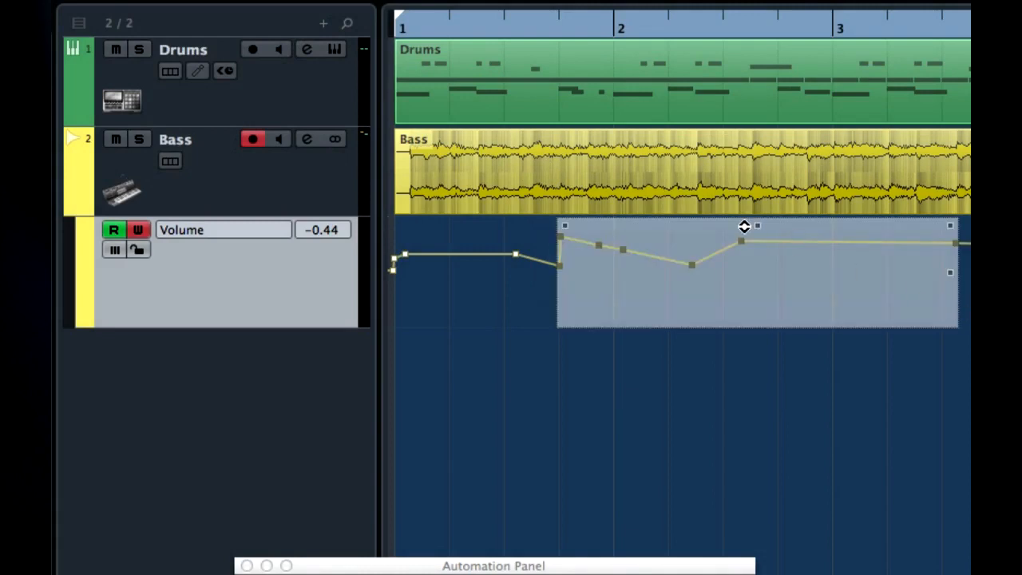
pyautogui.moveTo(742, 227); pyautogui.dragTo(751, 286)
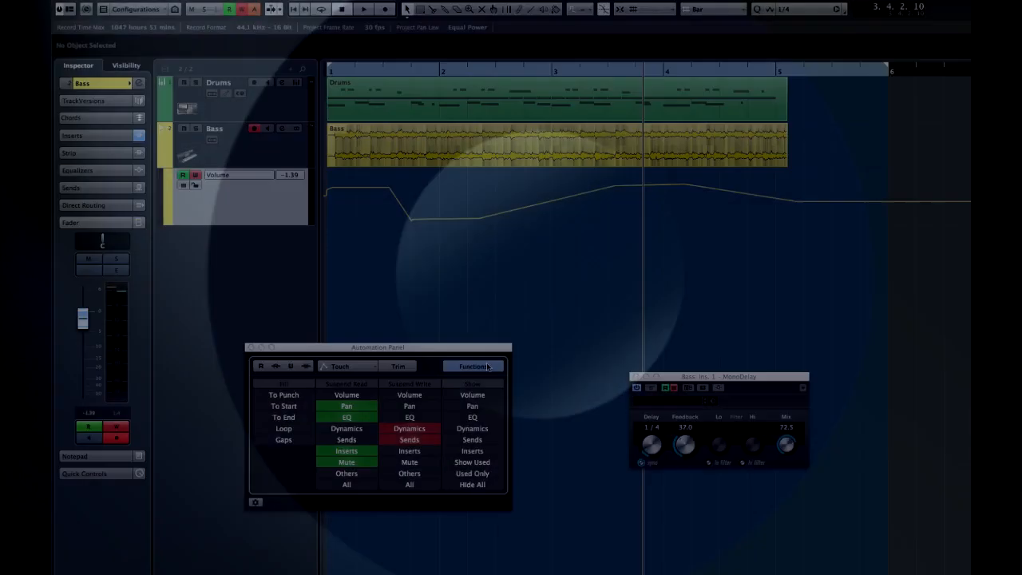
# Step: Show the MonoDelay Mix as an automation lane on Bass and draw a mix curve on it
pyautogui.click(473, 366)
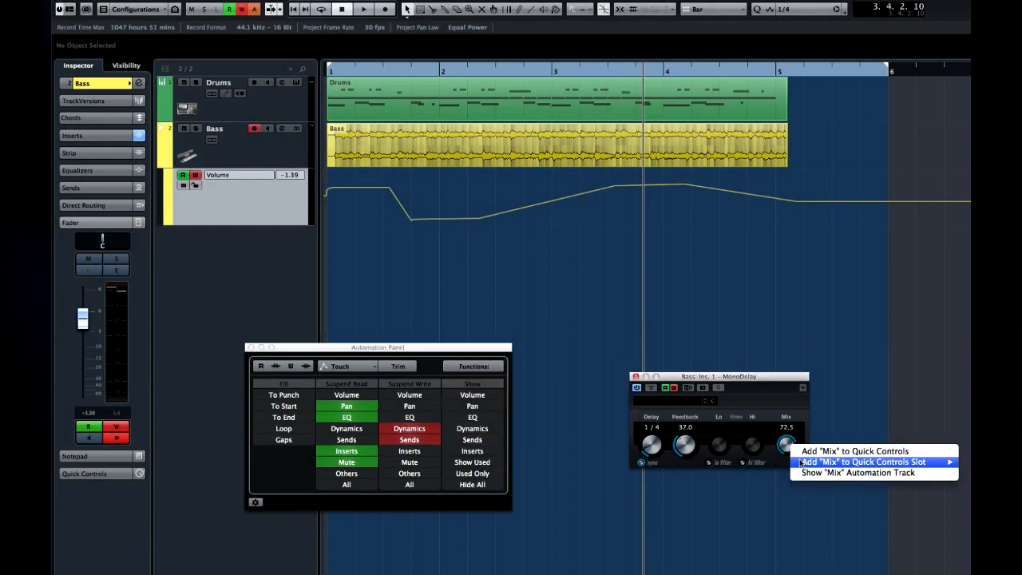
pyautogui.click(857, 473)
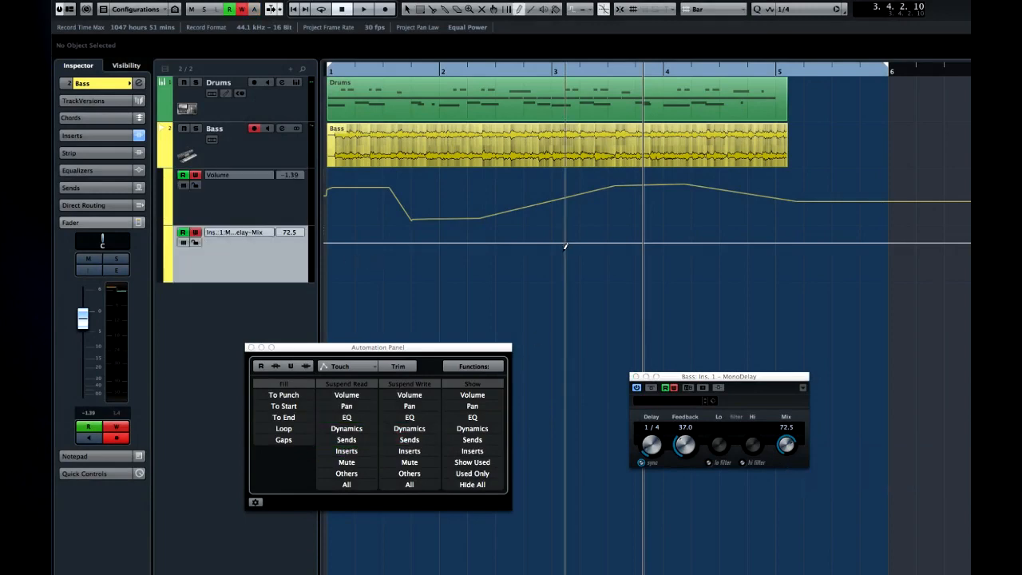
pyautogui.moveTo(488, 242); pyautogui.dragTo(703, 262)
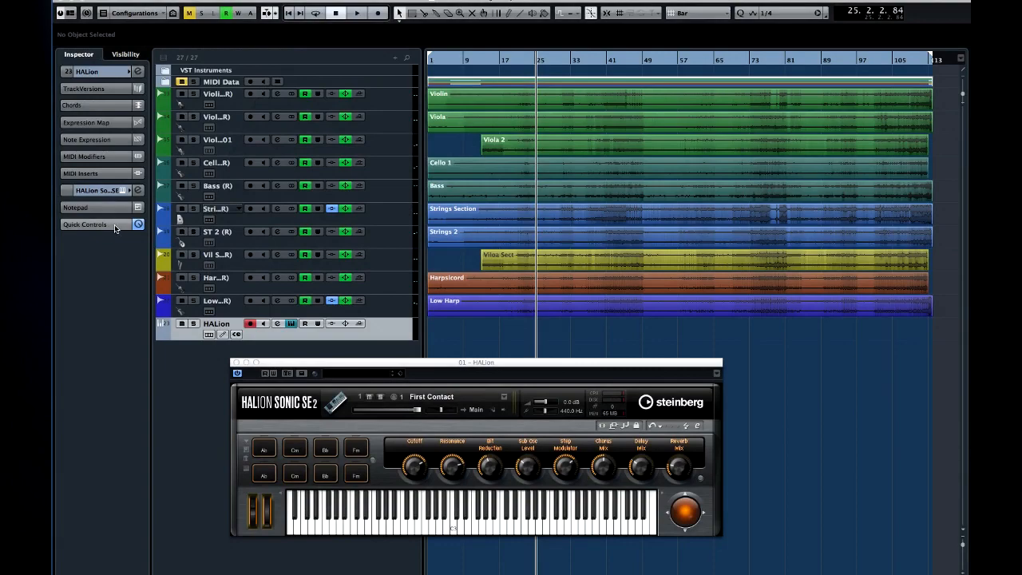
# Step: Expand HALion Sonic SE's Quick Controls and lower the first control from 42.4 to 17.4
pyautogui.click(83, 224)
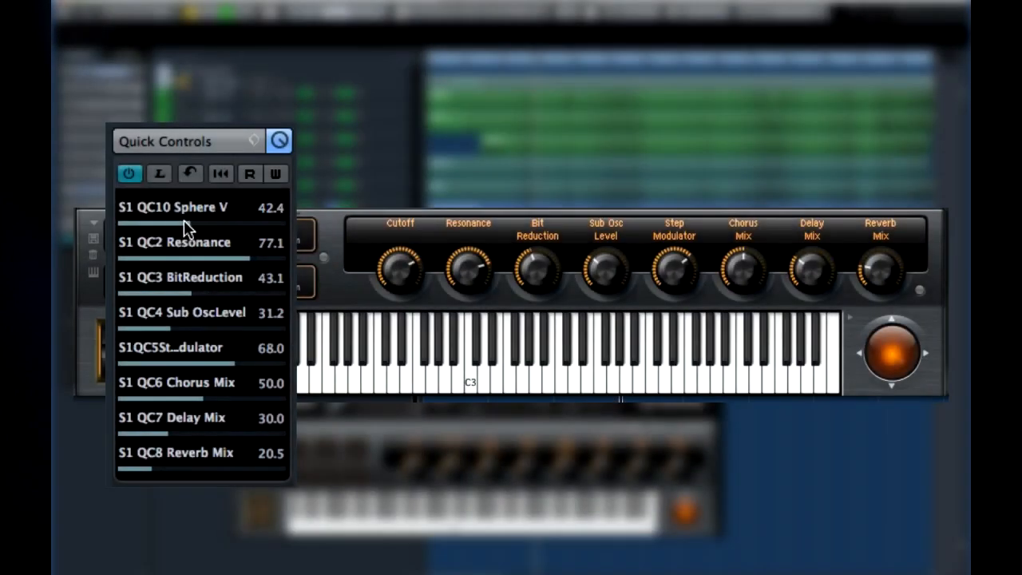
pyautogui.moveTo(189, 222); pyautogui.dragTo(144, 222)
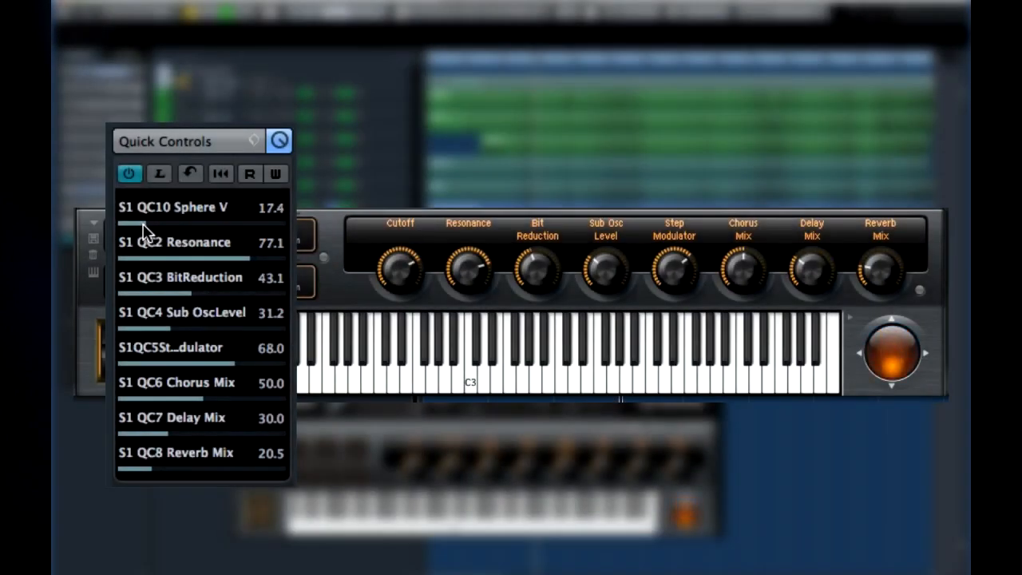
pyautogui.moveTo(143, 222); pyautogui.dragTo(246, 222)
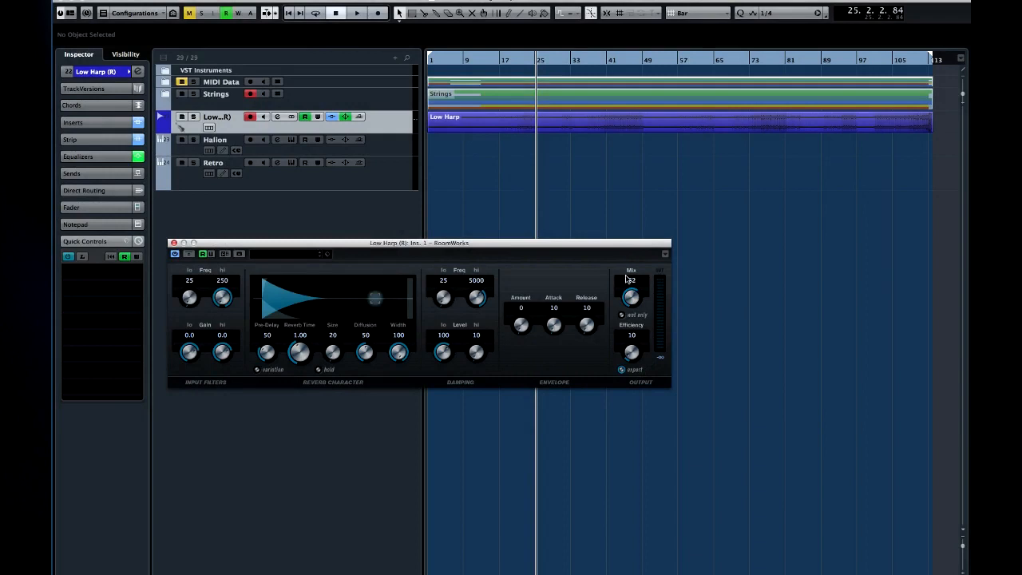
# Step: Assign RoomWorks Mix to the first Low Harp quick control and set it to 67
pyautogui.moveTo(630, 295); pyautogui.dragTo(631, 285)
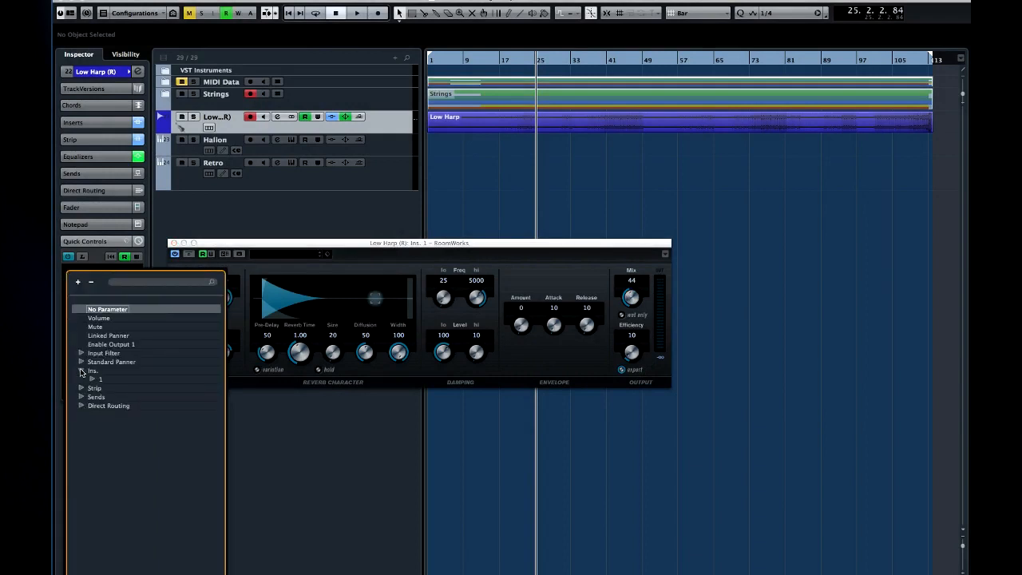
pyautogui.click(81, 378)
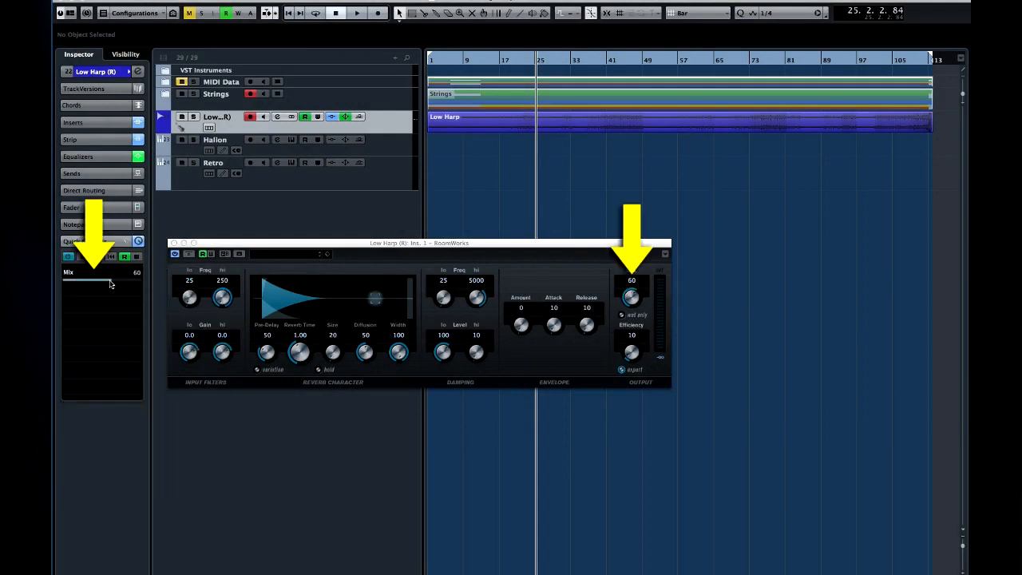
pyautogui.moveTo(110, 281); pyautogui.dragTo(97, 281)
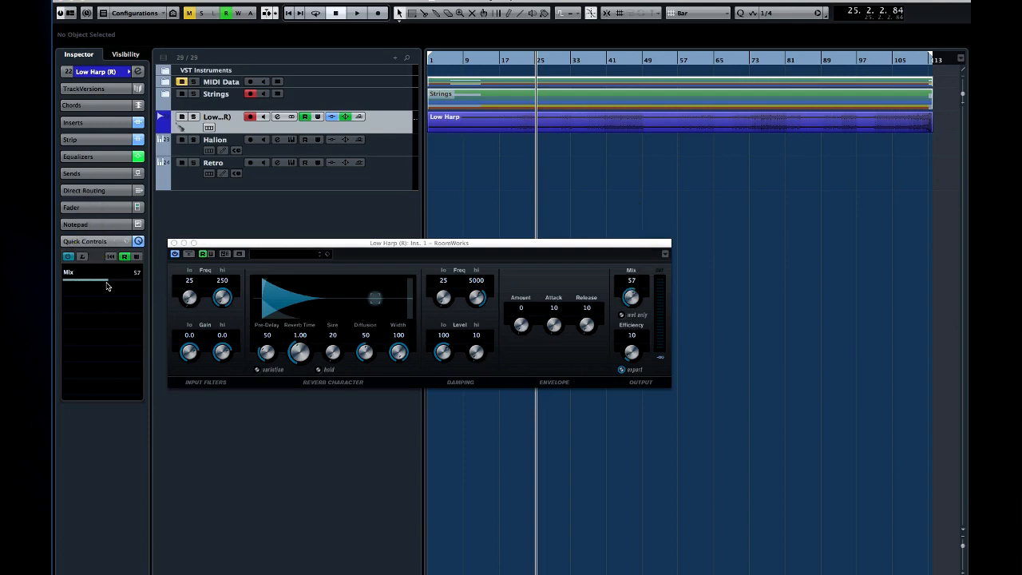
pyautogui.moveTo(104, 284); pyautogui.dragTo(115, 285)
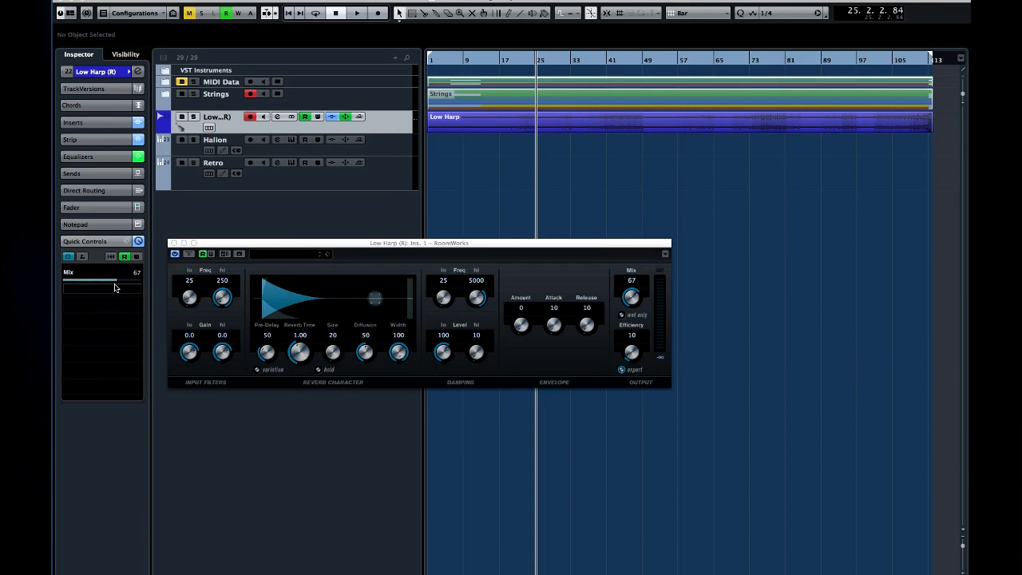
pyautogui.moveTo(102, 297)
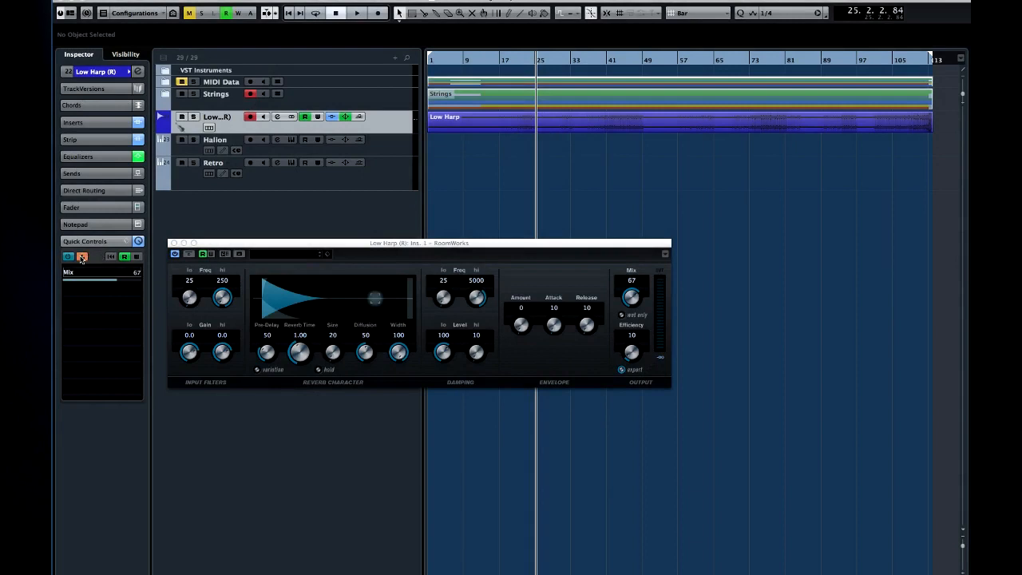
# Step: Assign RoomWorks HiShelfFreq to quick control slot 2 and lower its value
pyautogui.click(82, 255)
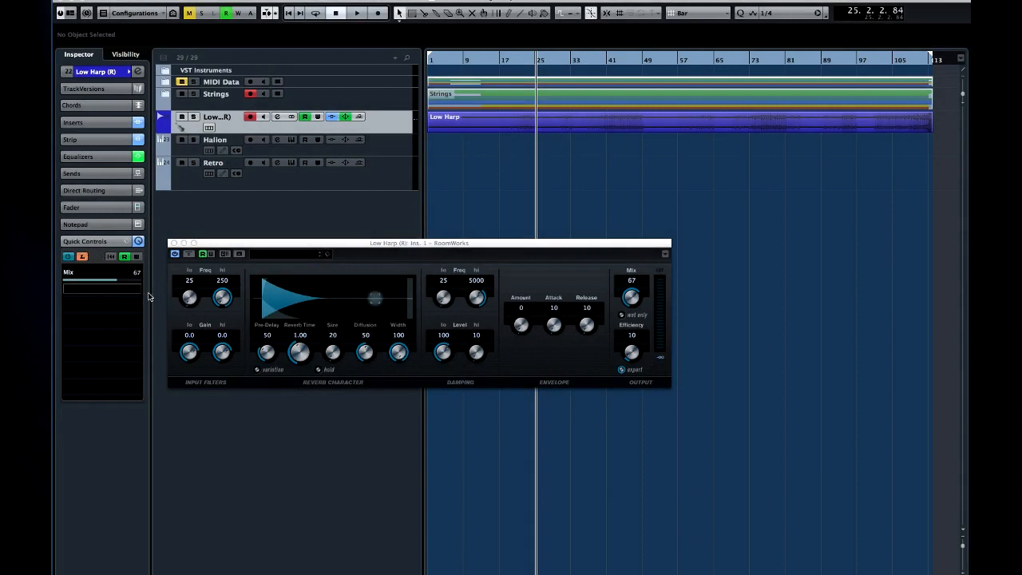
pyautogui.moveTo(222, 297); pyautogui.dragTo(222, 279)
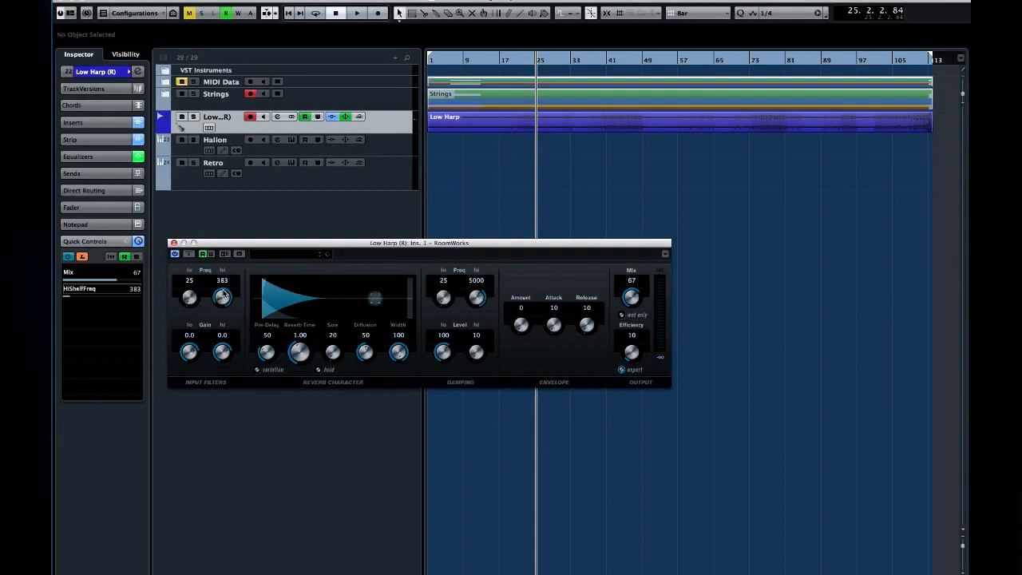
pyautogui.moveTo(222, 297); pyautogui.dragTo(222, 306)
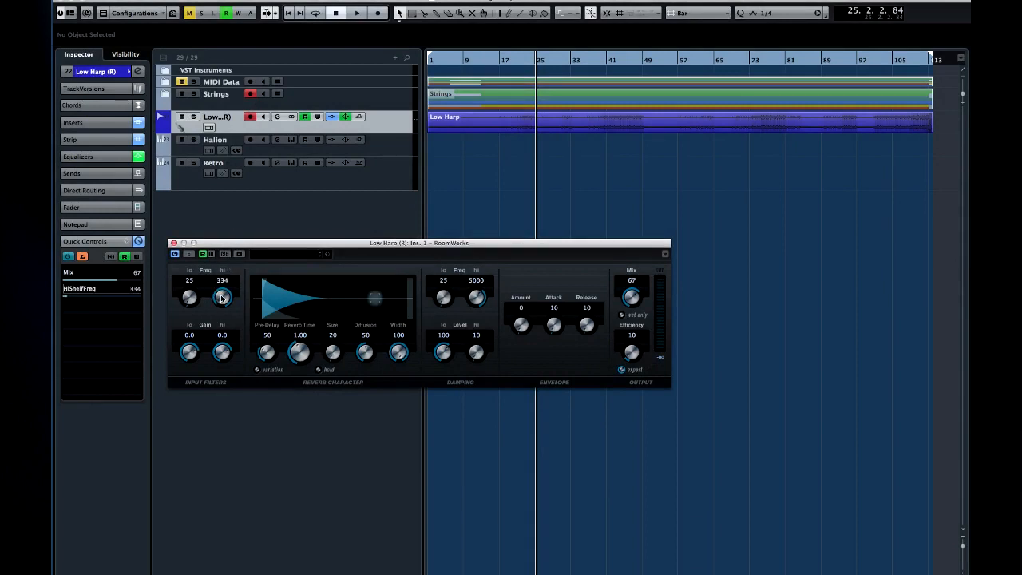
pyautogui.moveTo(222, 297); pyautogui.dragTo(222, 275)
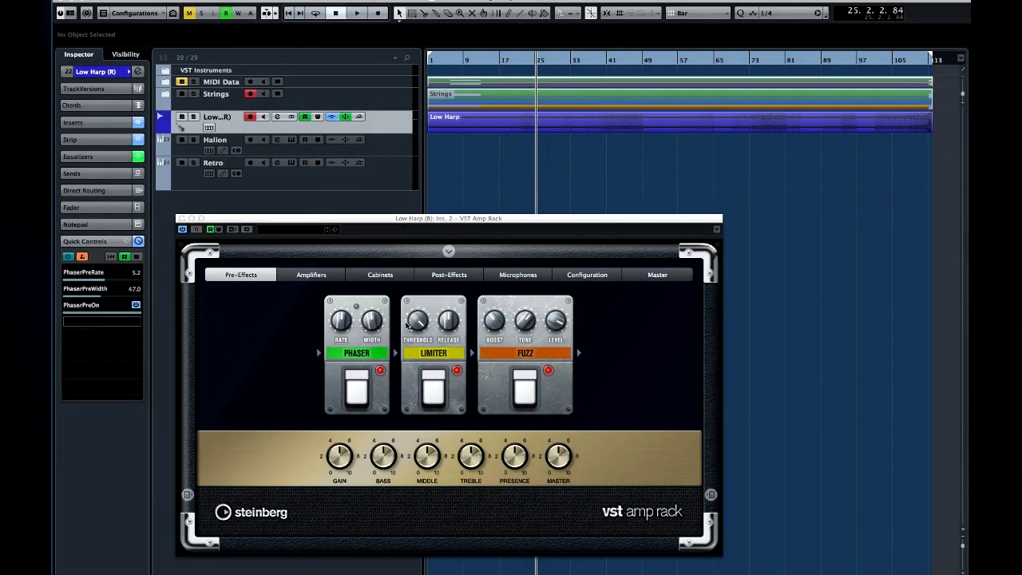
# Step: Bring the RoomWorks reverb on the Low Harp track back into view
pyautogui.moveTo(417, 323); pyautogui.dragTo(417, 316)
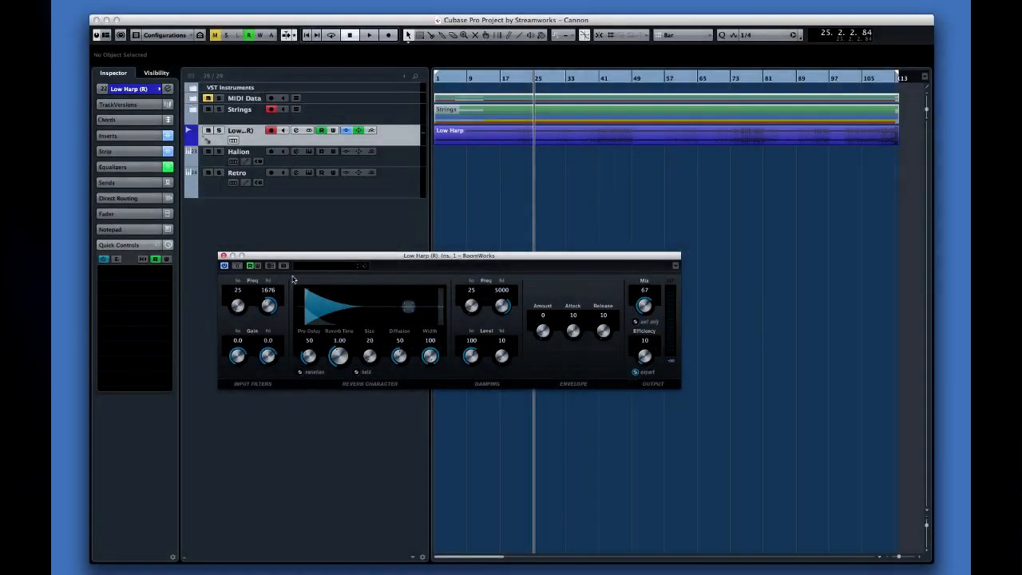
# Step: Add the reverb's Low Freq knob to the Low Harp Quick Controls via its right-click menu
pyautogui.rightClick(268, 307)
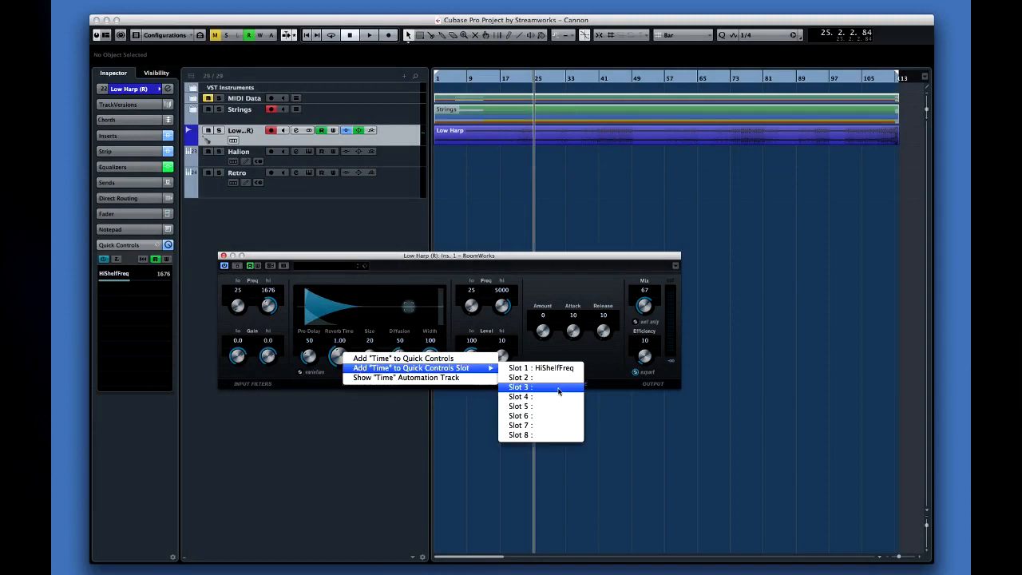
pyautogui.click(520, 387)
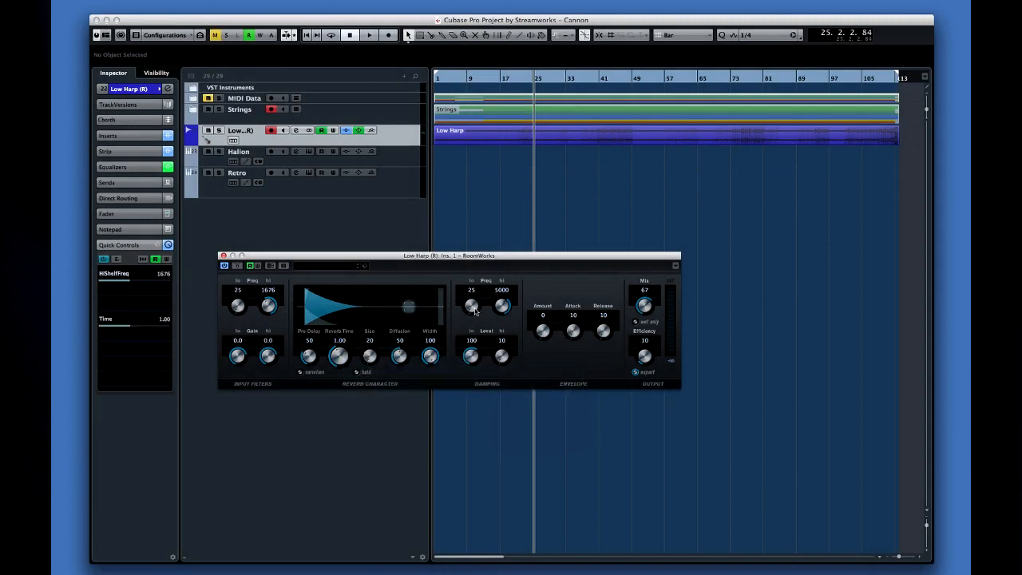
pyautogui.rightClick(471, 303)
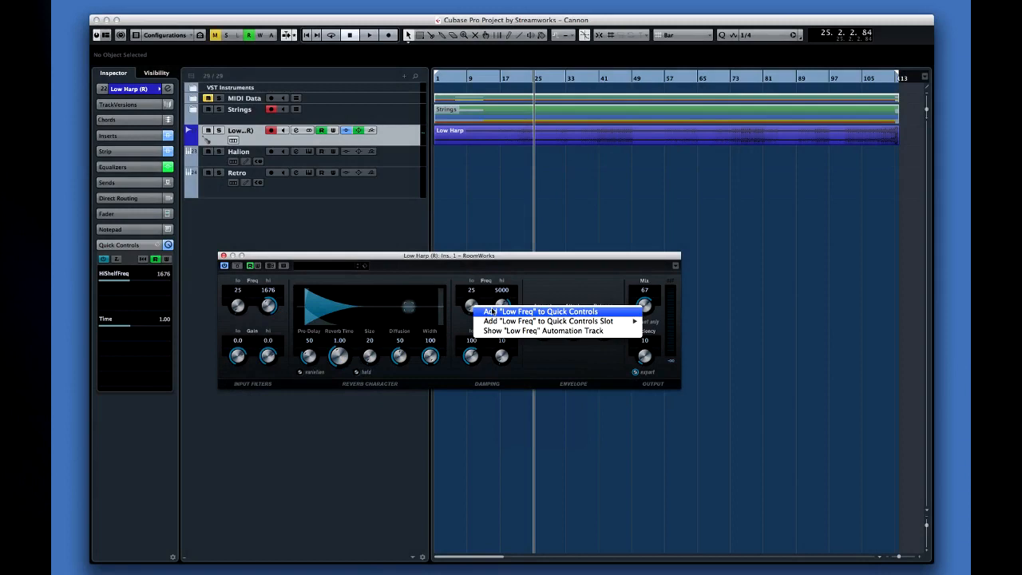
pyautogui.click(540, 311)
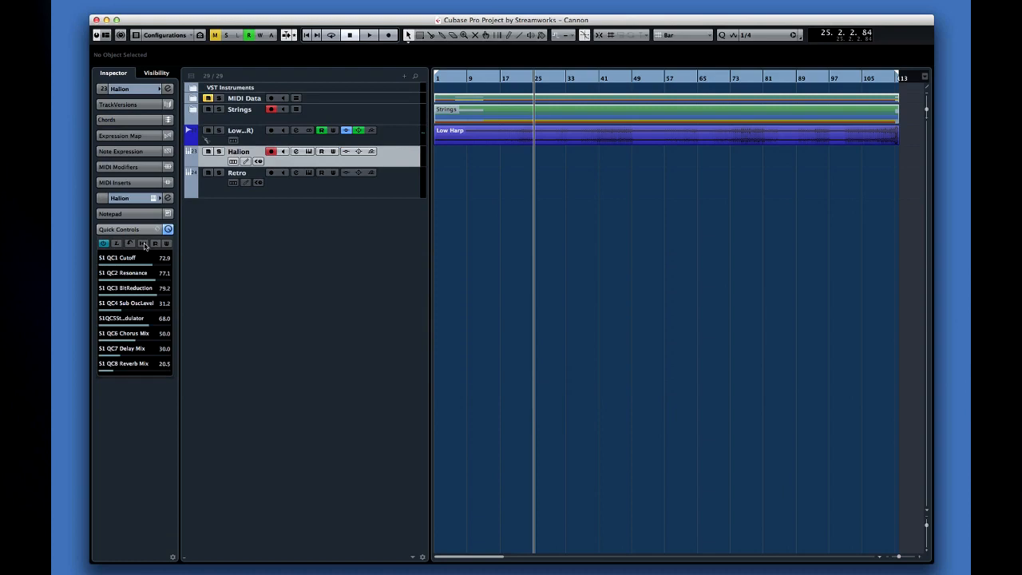
# Step: Load Retro's synth parameters into Quick Controls and add track MIDI 01 below it
pyautogui.click(144, 243)
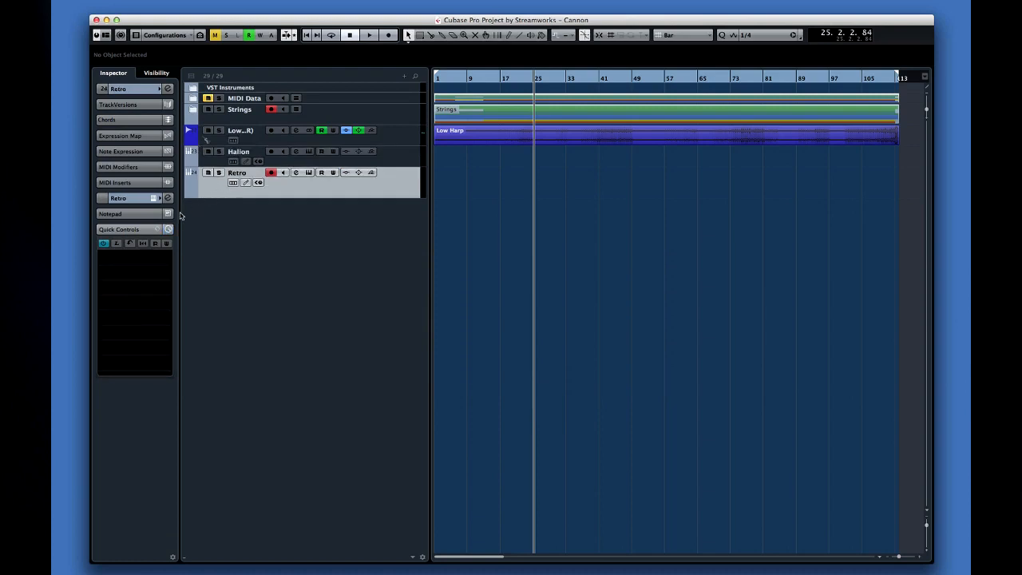
pyautogui.click(167, 230)
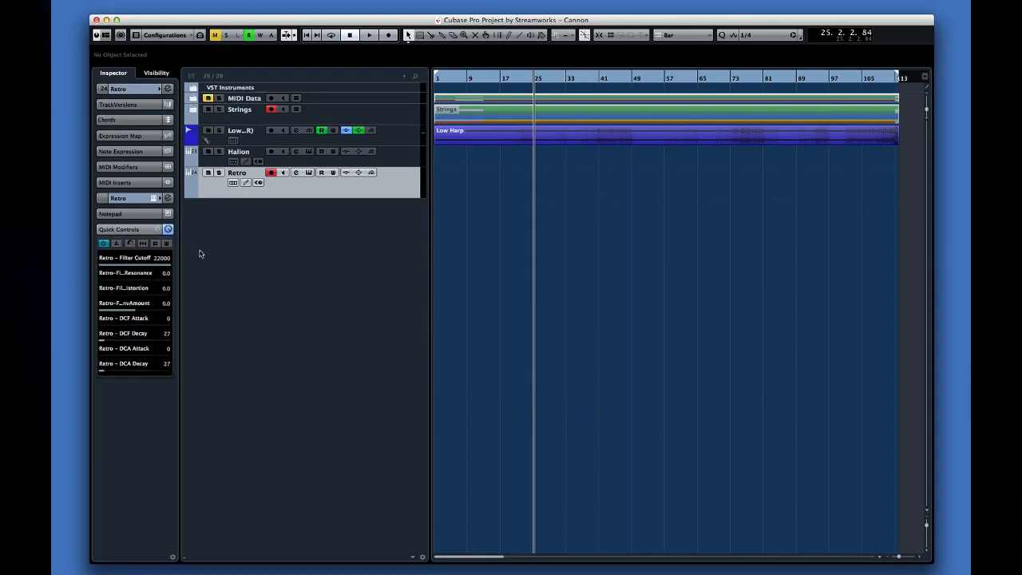
pyautogui.click(240, 152)
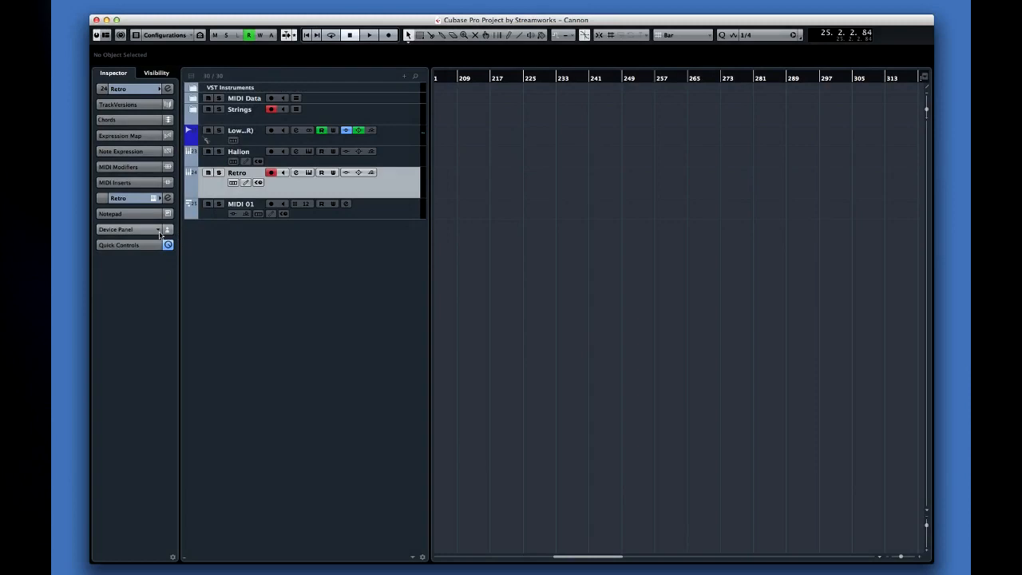
# Step: Add knobs to the Yamaha Tyros4 panel, create a control parameter, and bring up Studio Setup
pyautogui.click(158, 230)
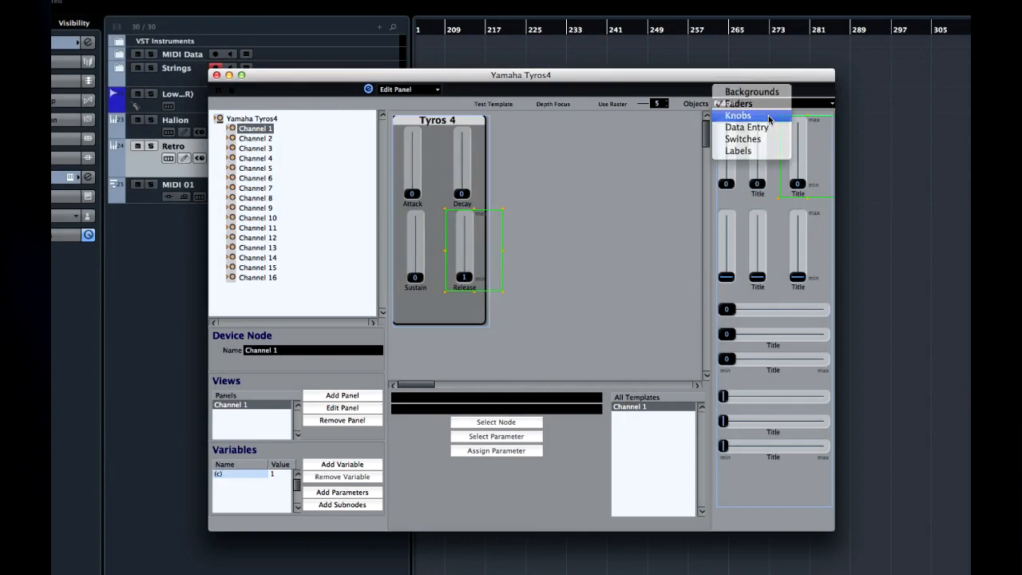
pyautogui.click(738, 115)
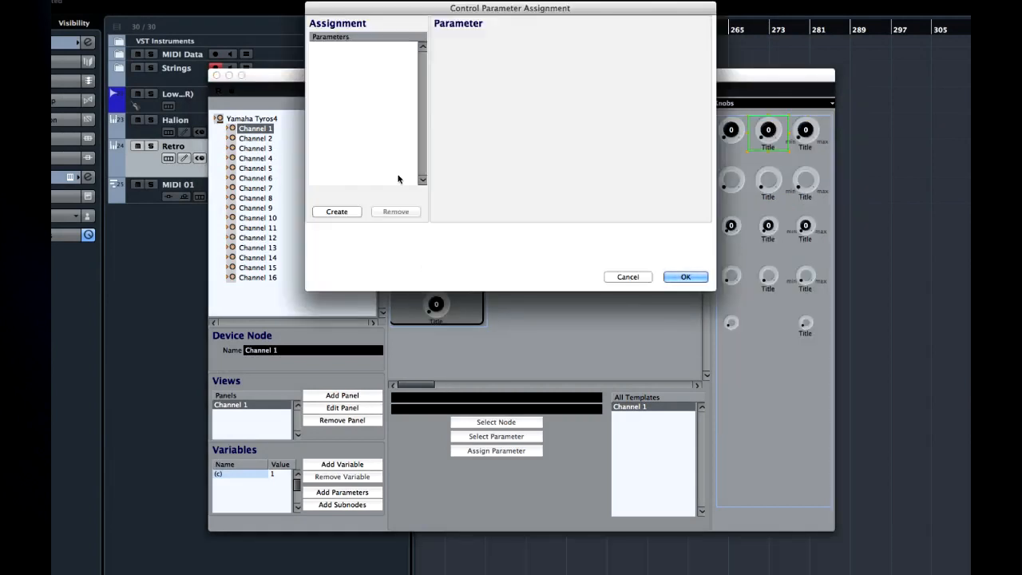
pyautogui.click(335, 211)
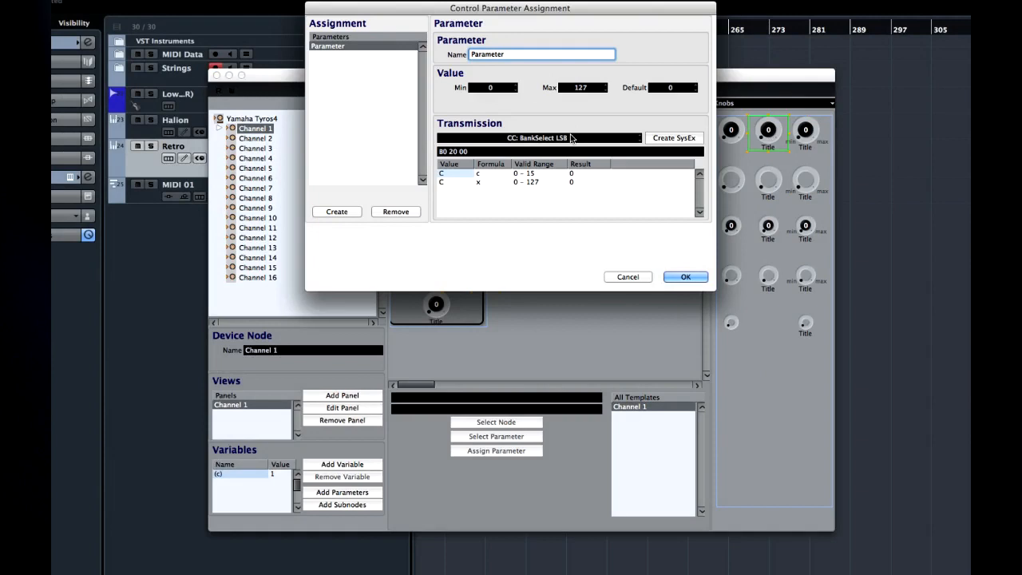
pyautogui.click(685, 277)
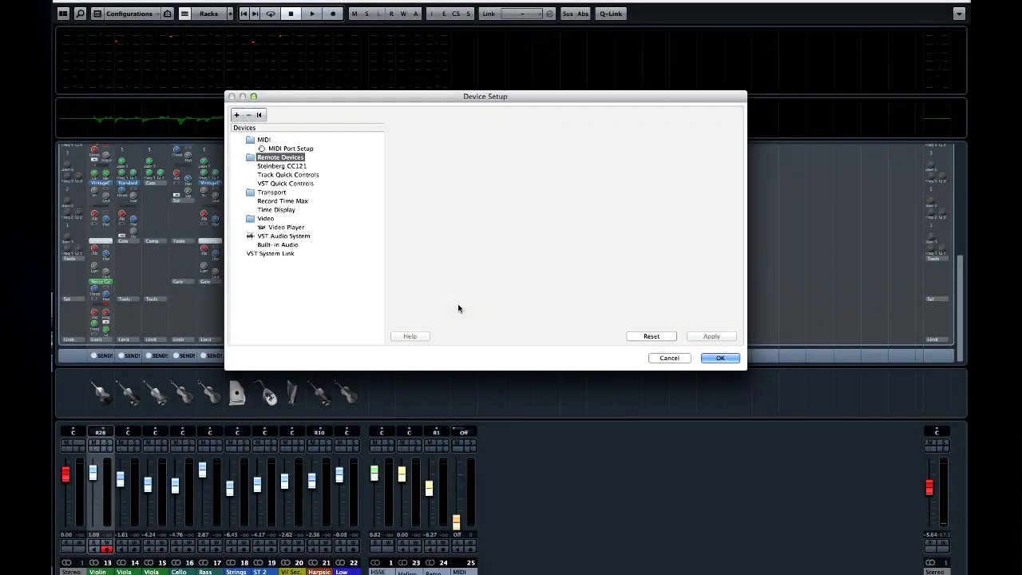
pyautogui.moveTo(236, 115)
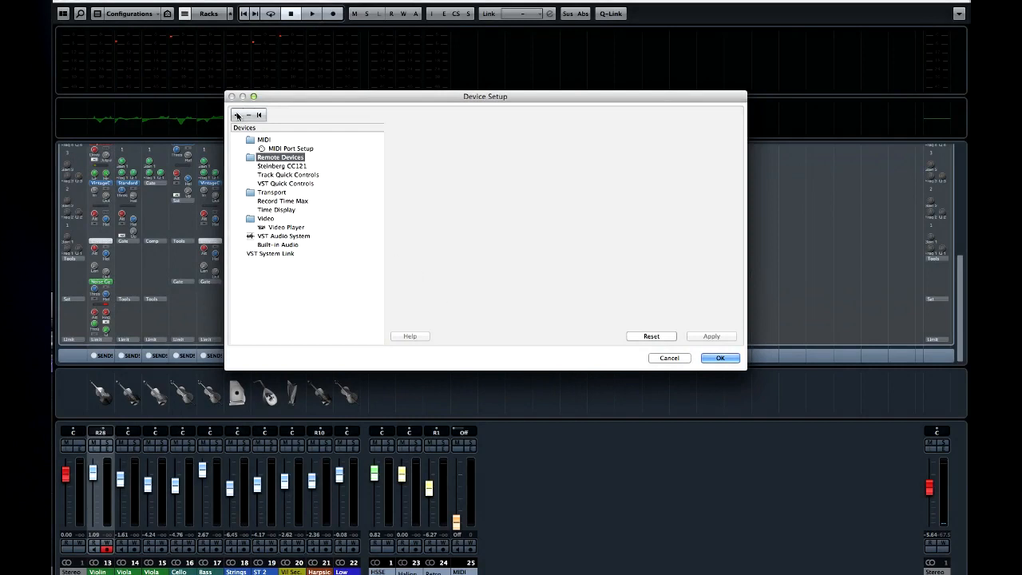
# Step: Add a Generic Remote from the device list, showing its MIDI controller and VST Mixer tables
pyautogui.click(237, 115)
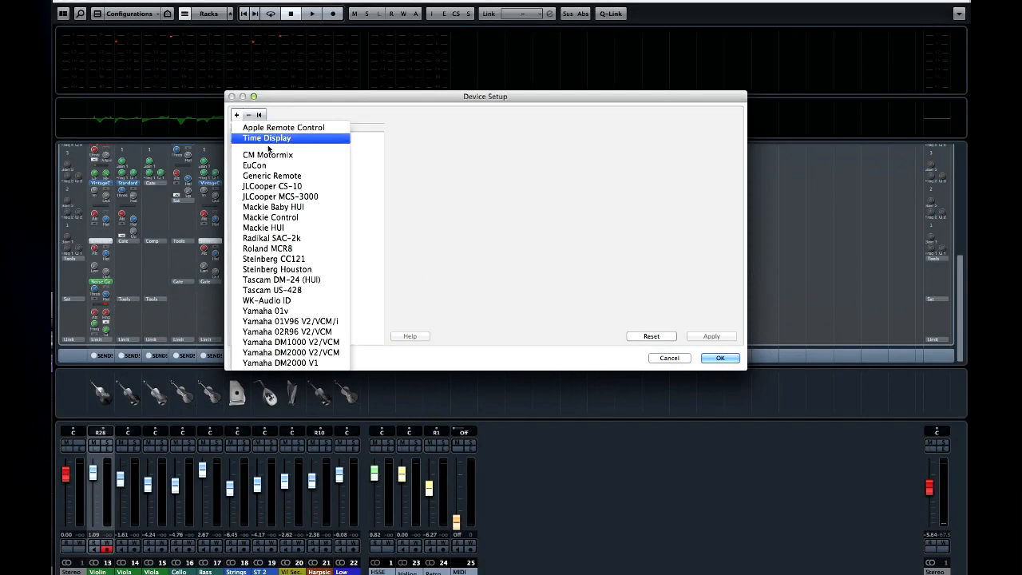
pyautogui.click(270, 226)
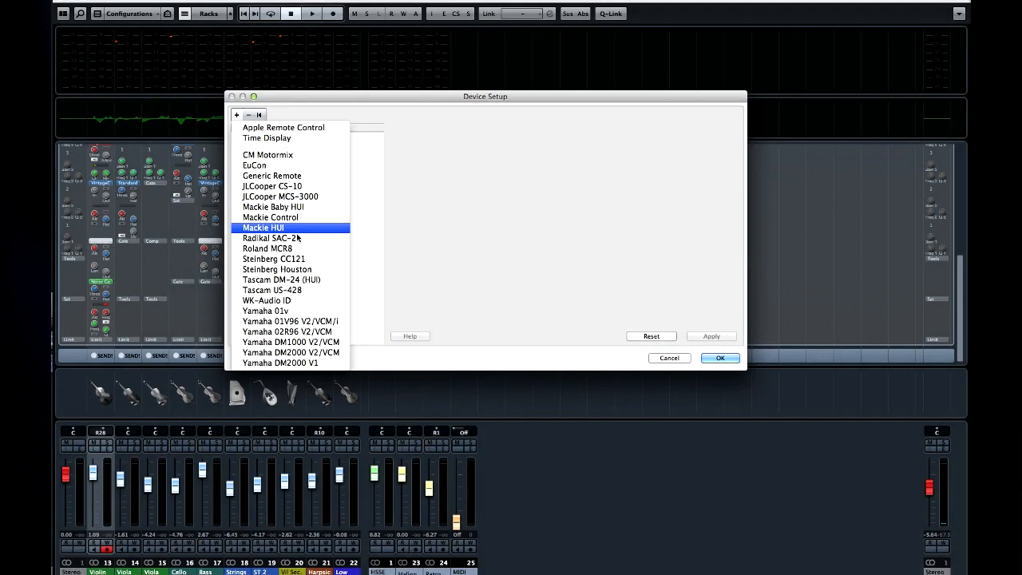
pyautogui.click(291, 342)
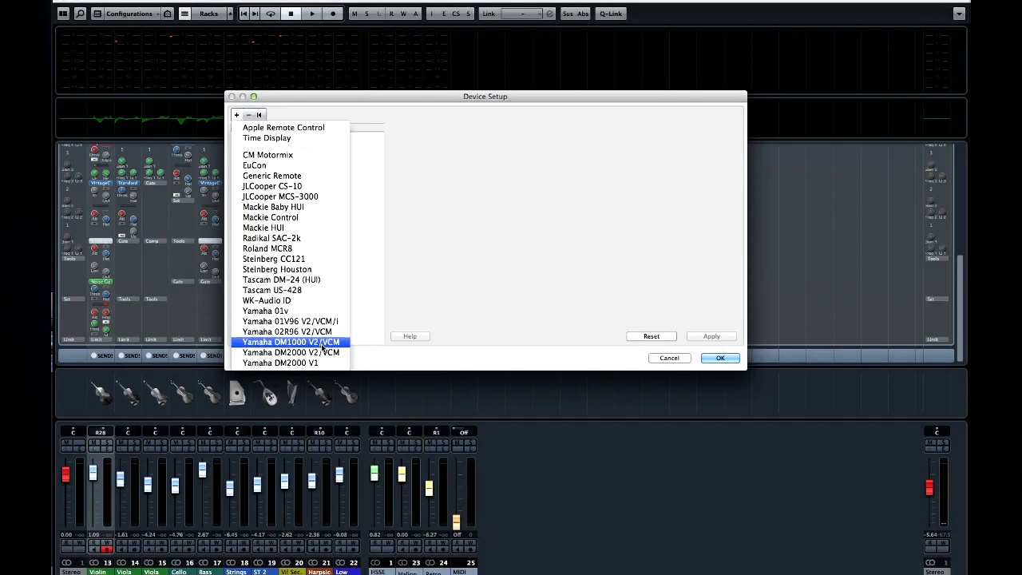
pyautogui.click(273, 259)
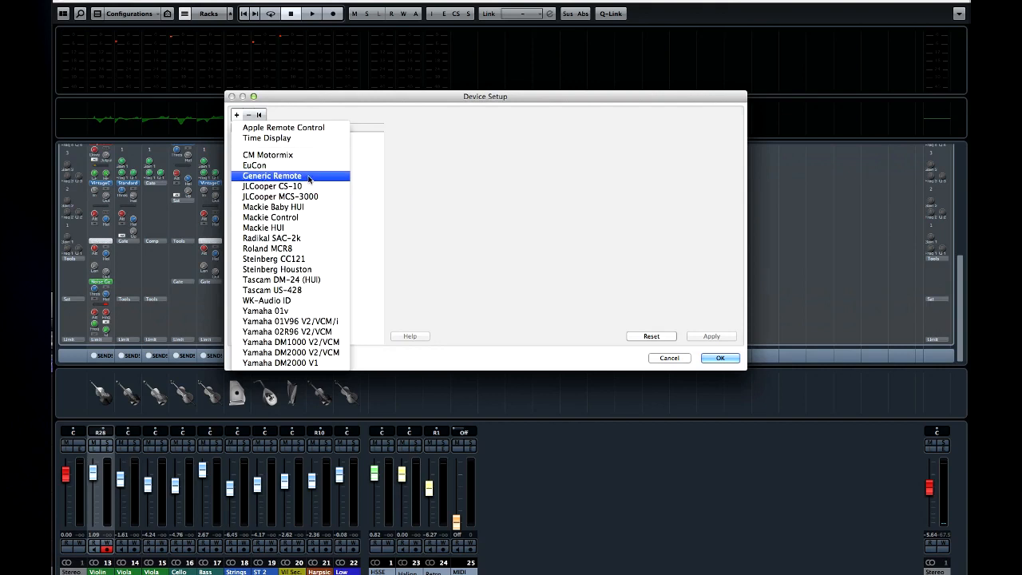
pyautogui.moveTo(312, 178)
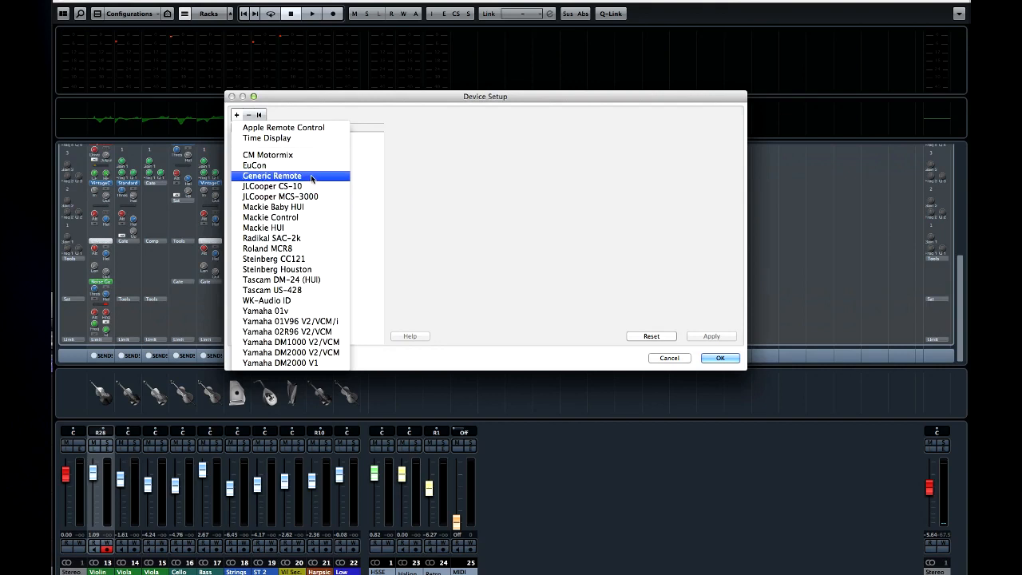
pyautogui.click(272, 176)
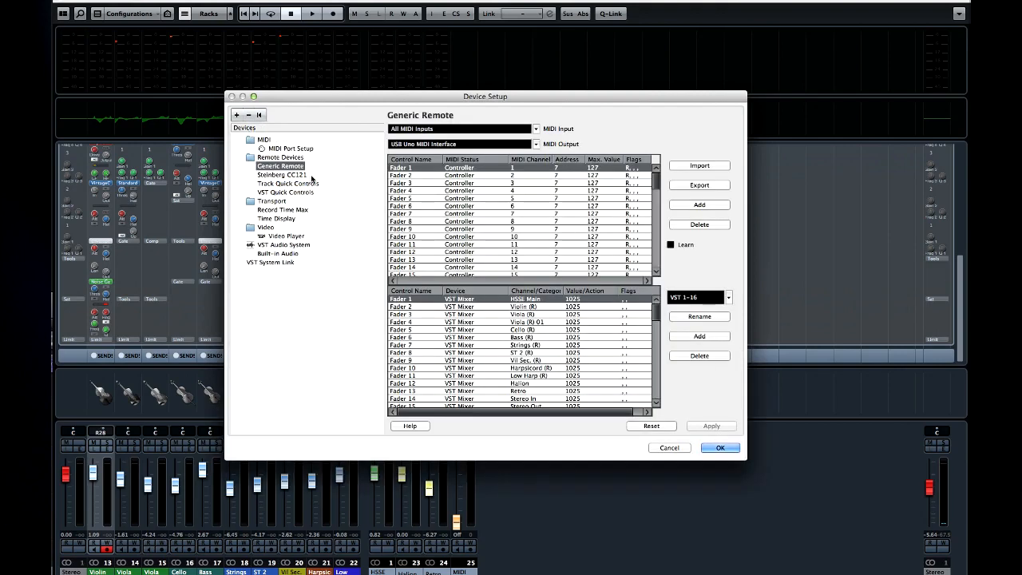
pyautogui.moveTo(371, 198)
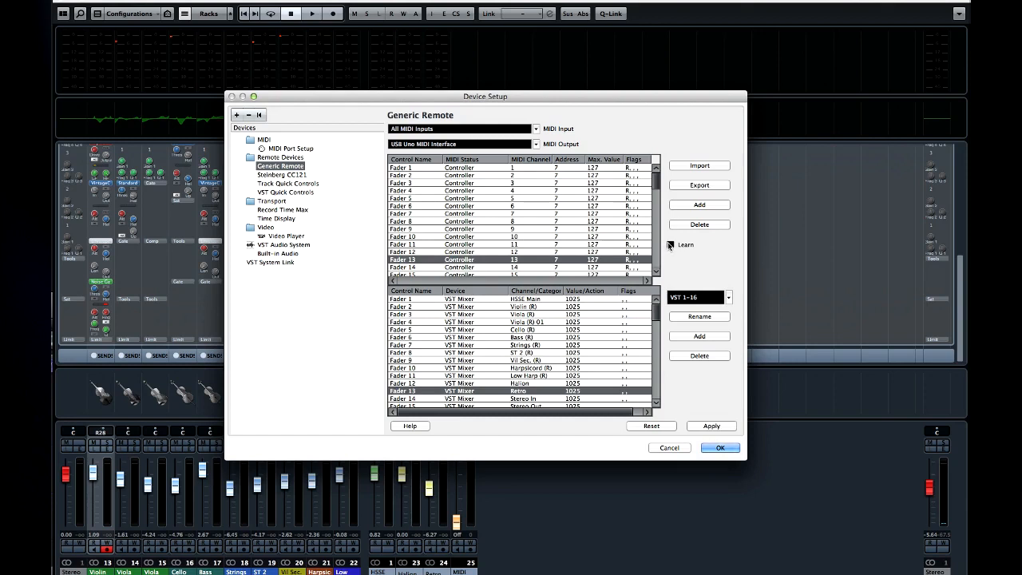
# Step: Edit a Generic Remote fader row with Learn and apply the settings
pyautogui.click(670, 244)
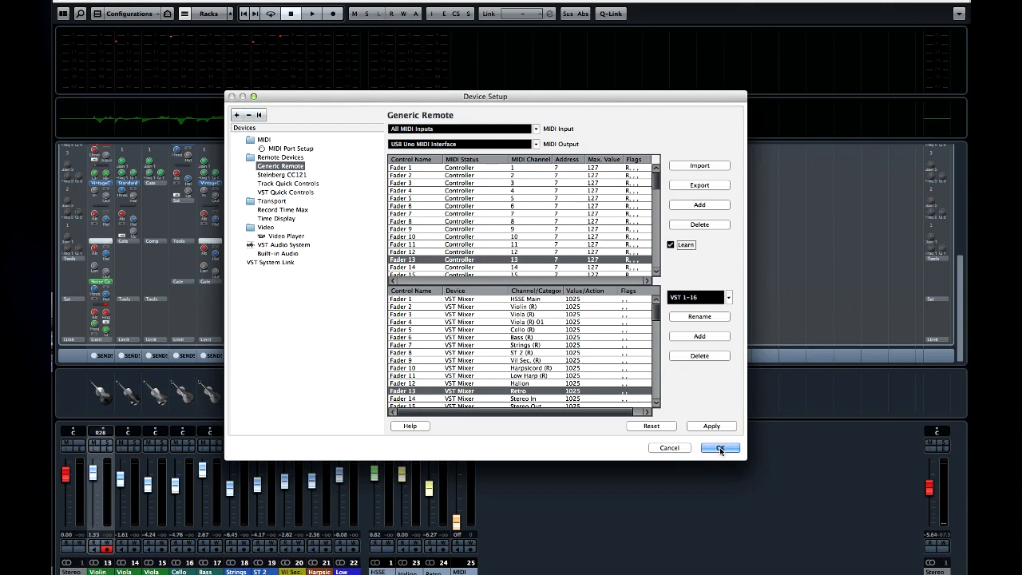
pyautogui.click(719, 447)
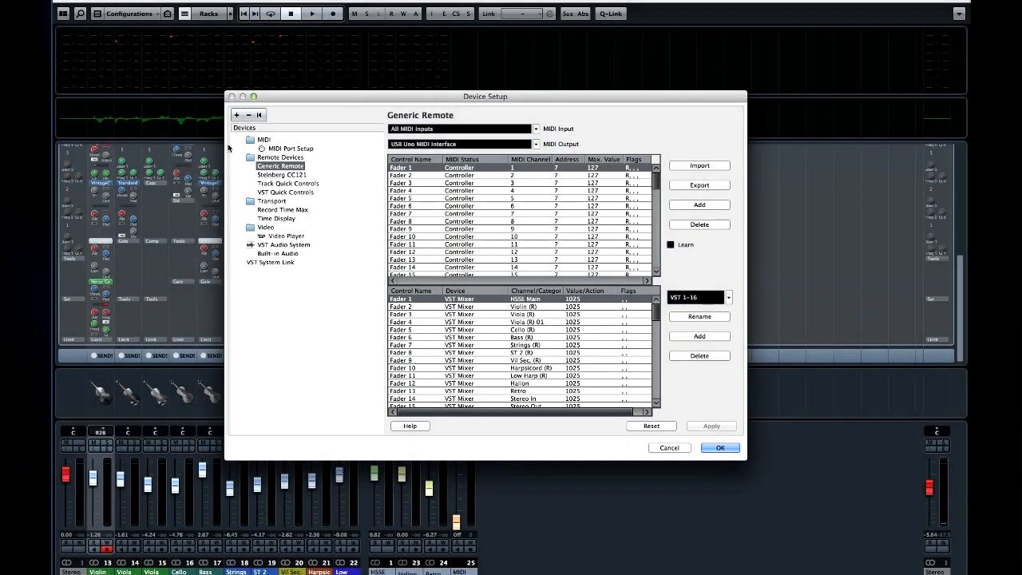
# Step: Set the CC121 custom assignments to Metronome Level and Studio Control, then show Record Time Max
pyautogui.click(281, 174)
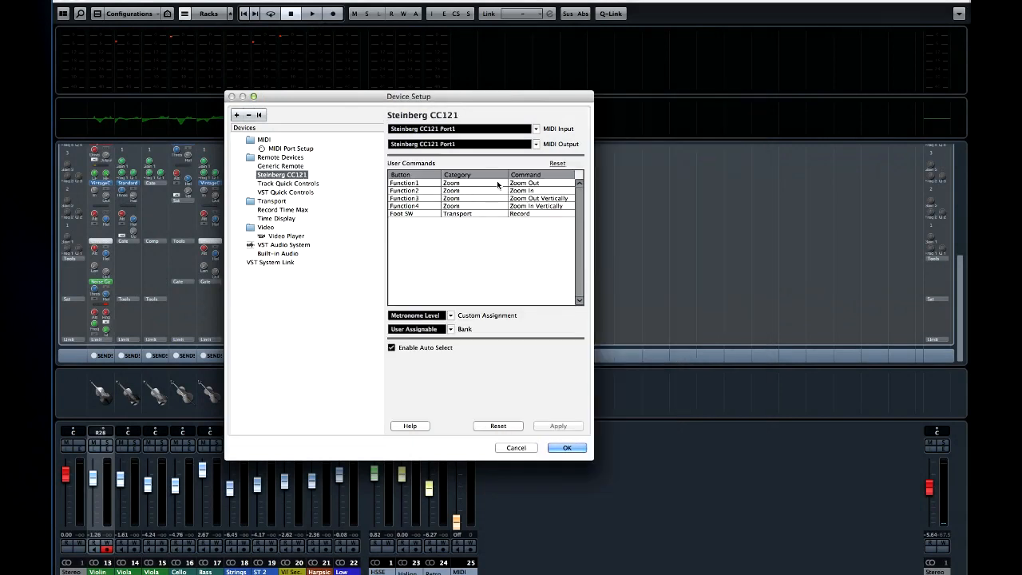
pyautogui.click(421, 315)
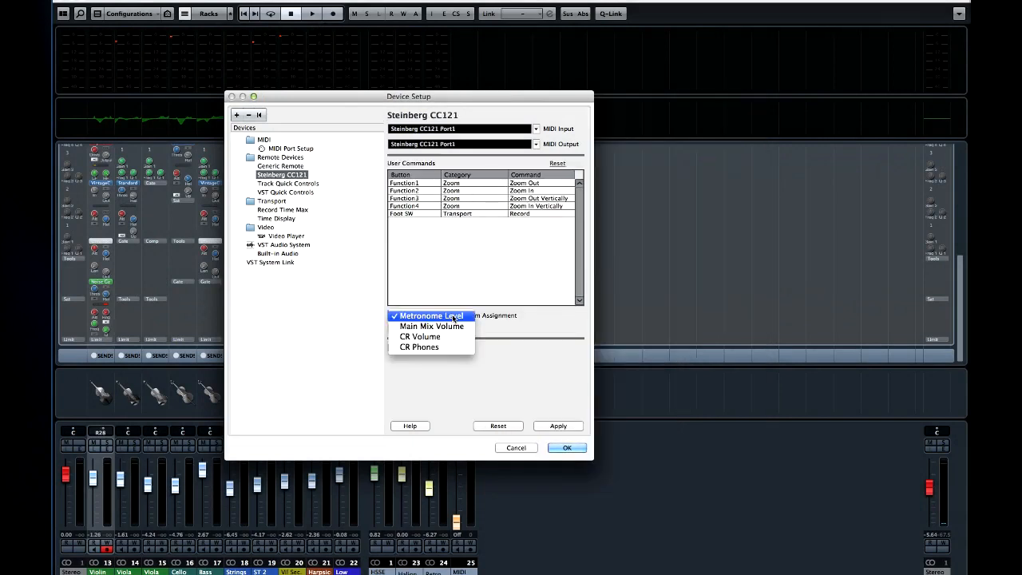
pyautogui.click(430, 317)
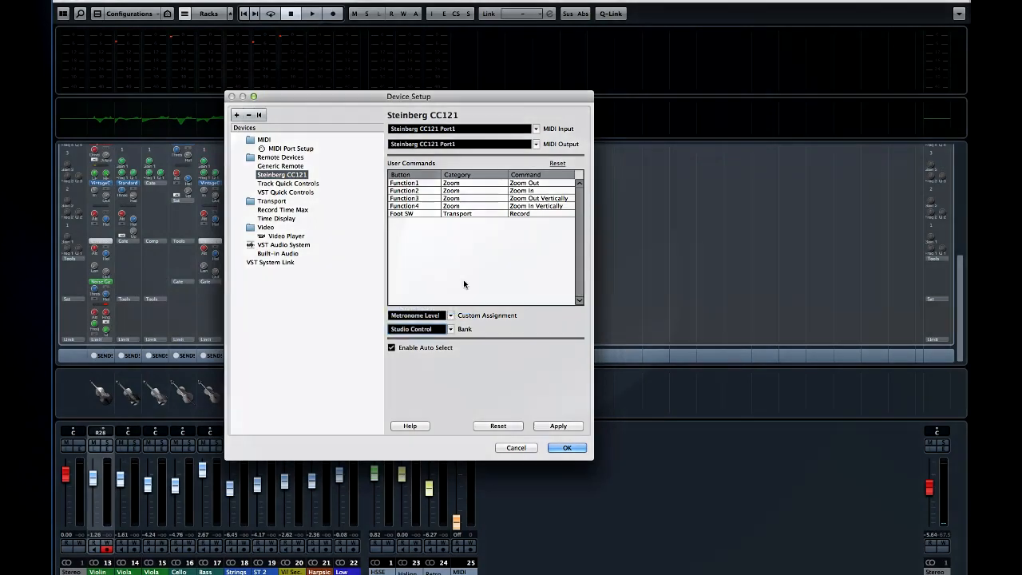
pyautogui.click(281, 210)
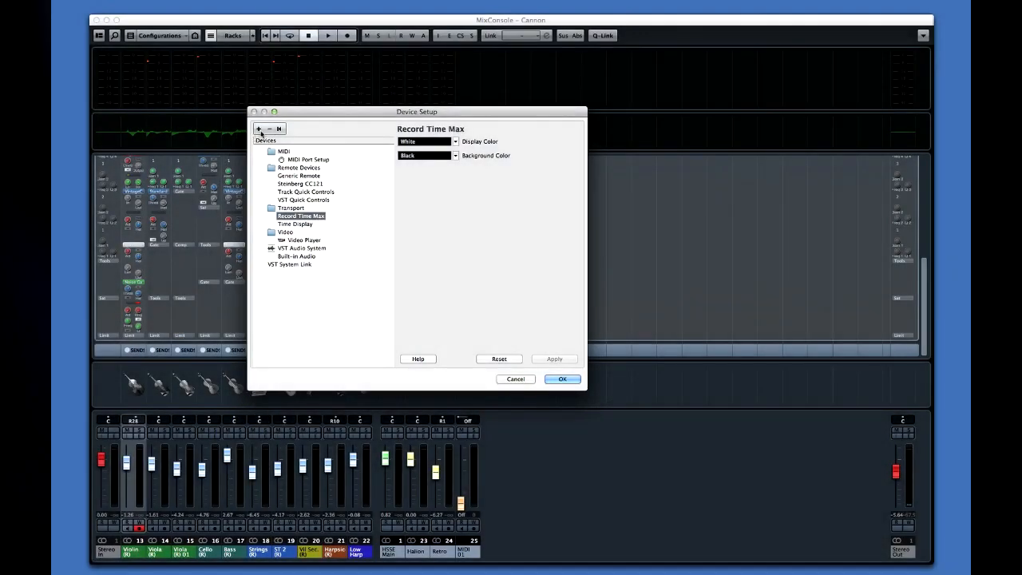
# Step: Add Apple Remote Control and review commands for Plus and Left long-press buttons
pyautogui.click(258, 128)
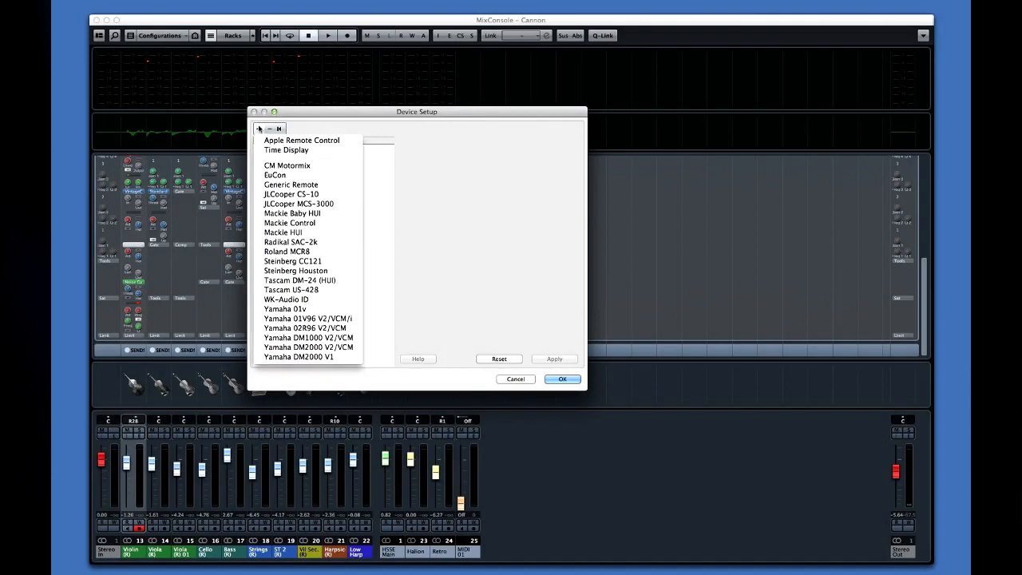
pyautogui.click(301, 141)
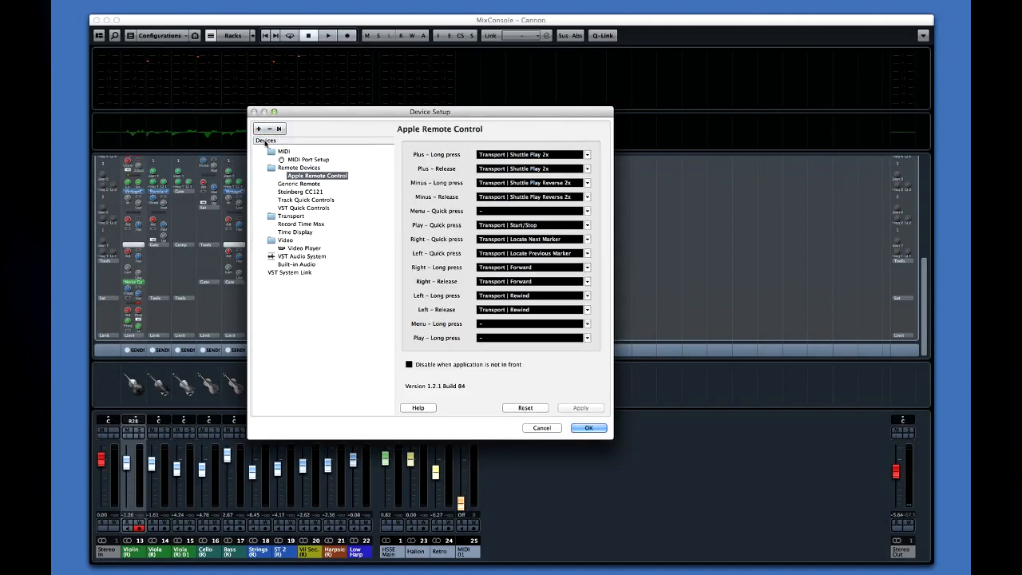
pyautogui.click(587, 154)
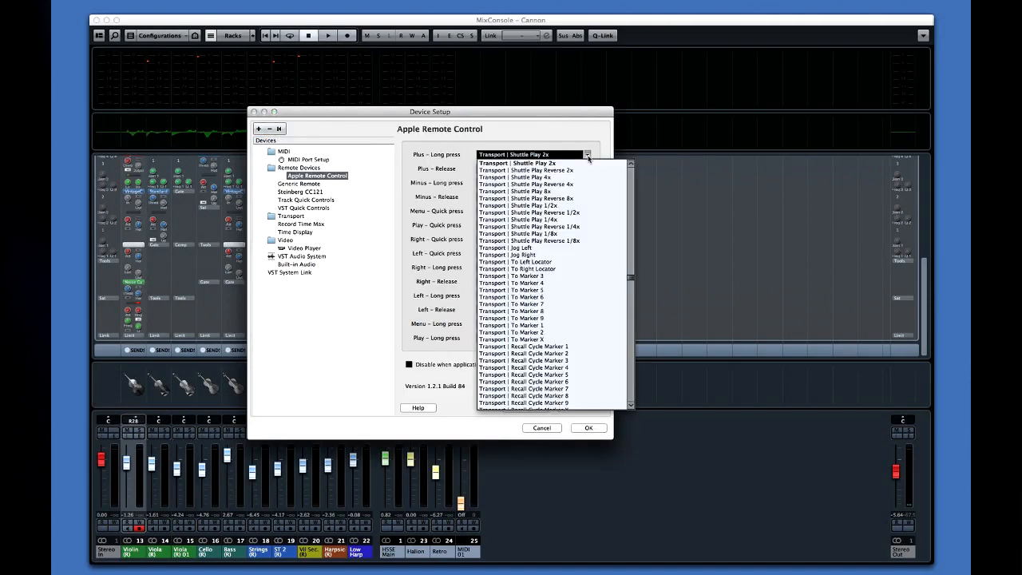
pyautogui.moveTo(551, 249)
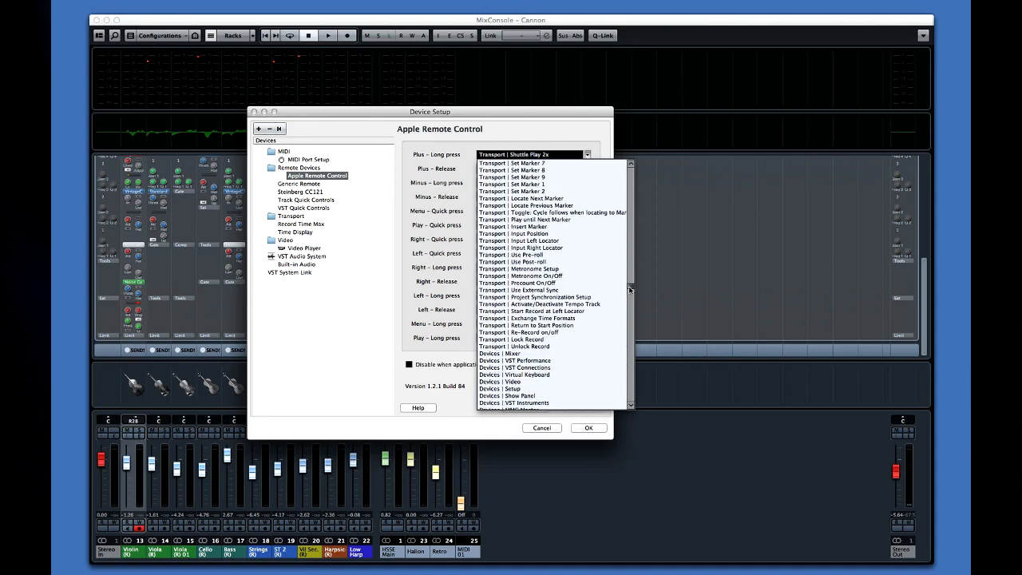
pyautogui.scroll(-3)
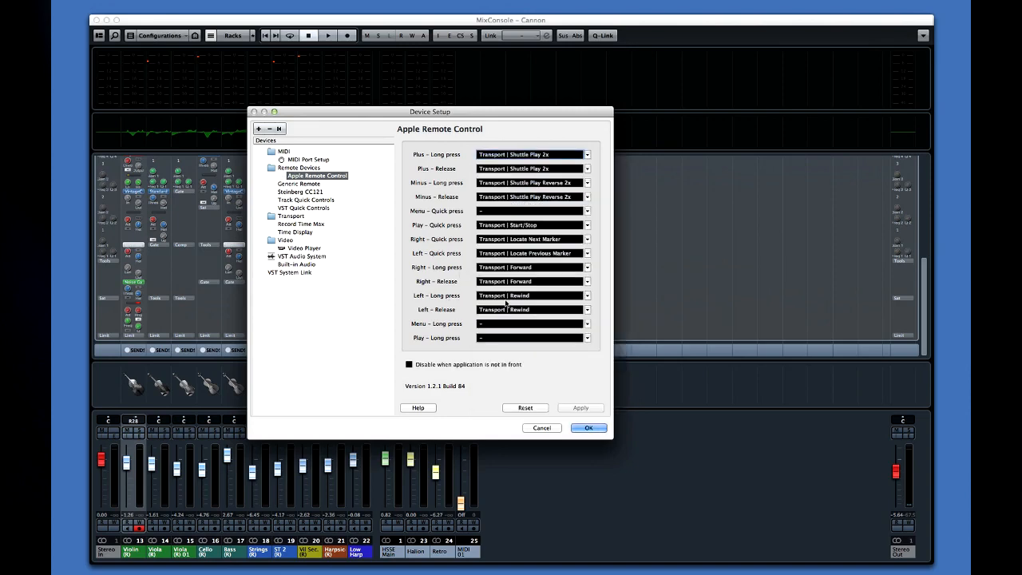
pyautogui.click(587, 295)
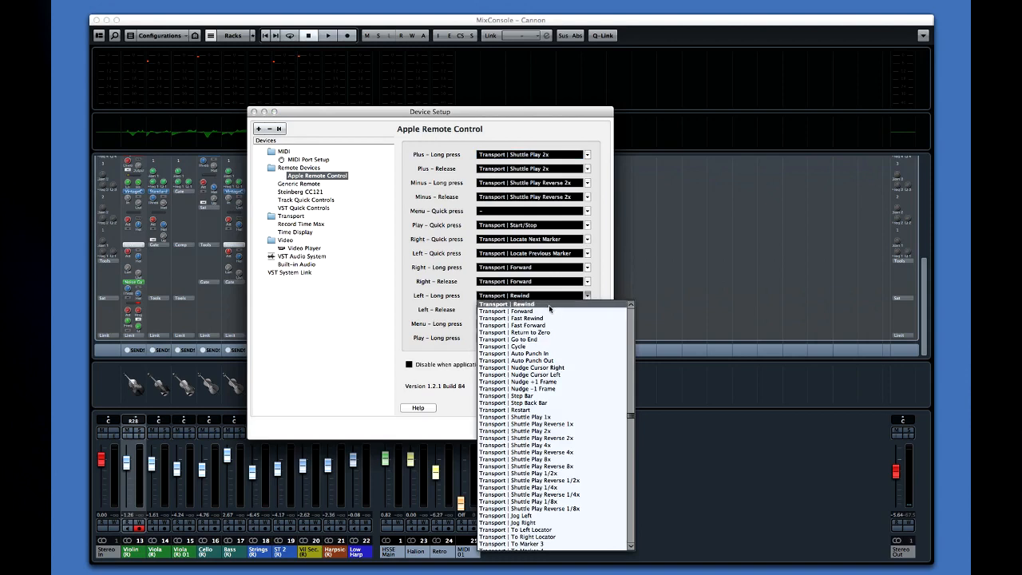